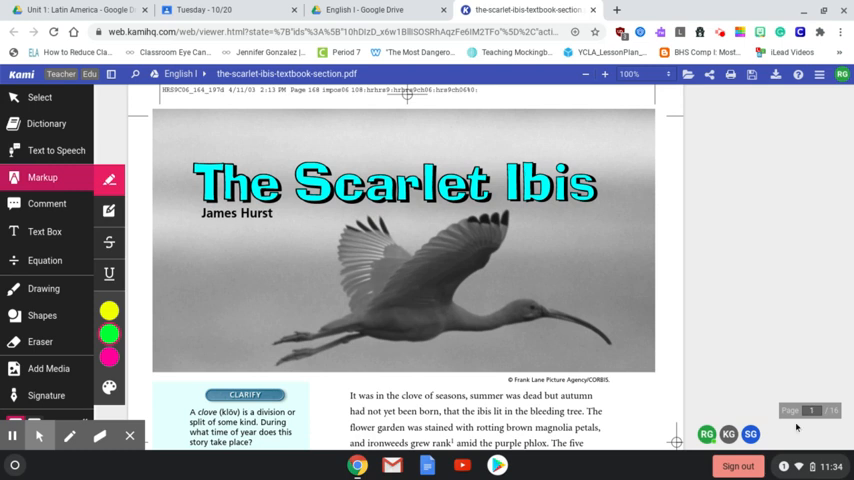
Highlight the opening sentence in green, from the dead summer through the ibis in the bleeding tree
{"action": "scroll", "scroll_direction": "down", "scroll_amount": 3}
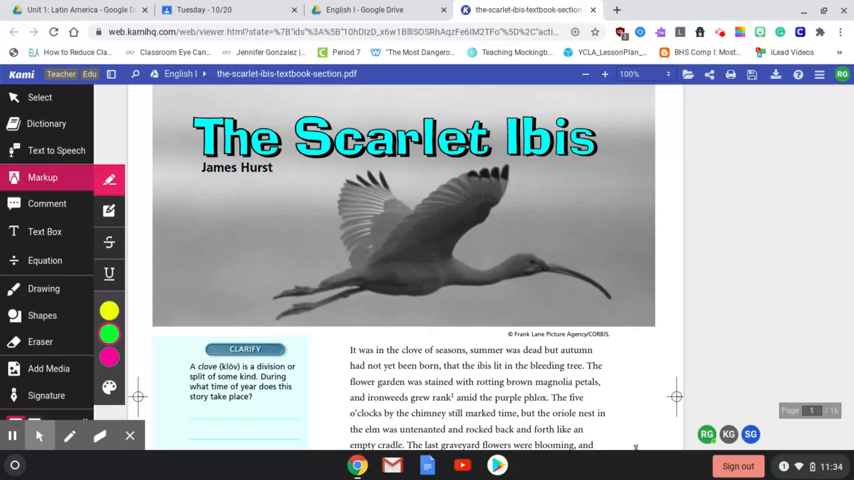
{"action": "scroll", "scroll_direction": "down", "scroll_amount": 3}
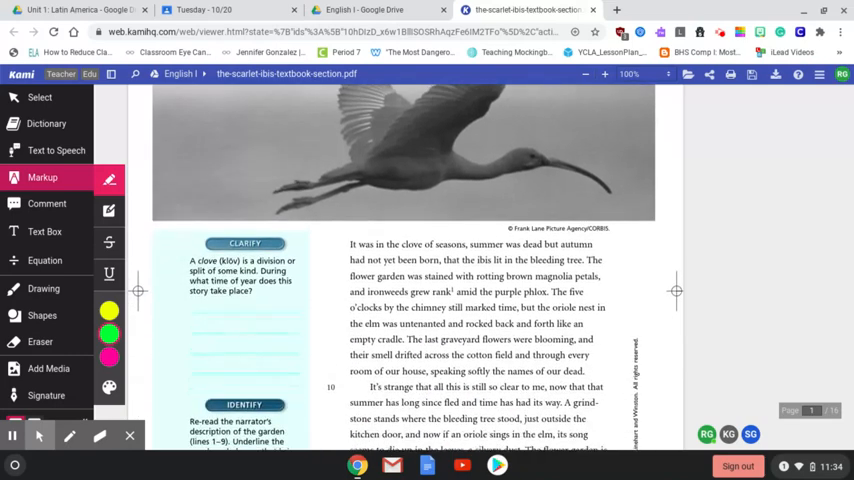
{"action": "scroll", "scroll_direction": "down", "scroll_amount": 3}
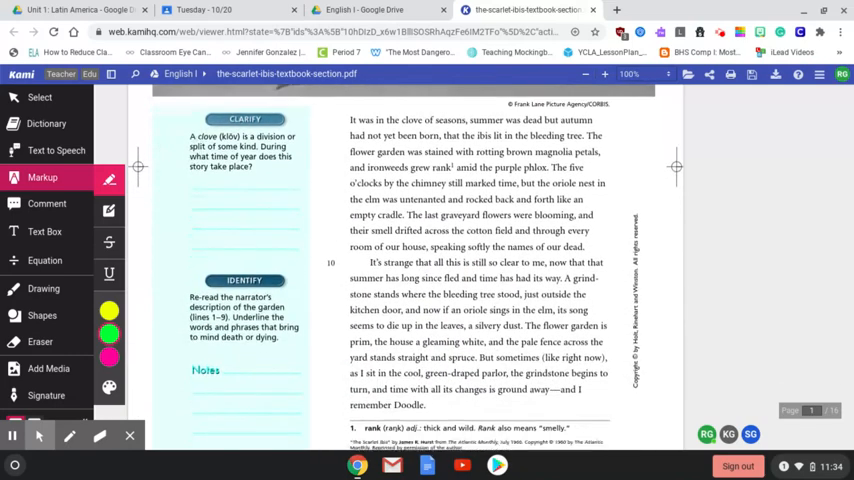
{"action": "scroll", "scroll_direction": "down", "scroll_amount": 3}
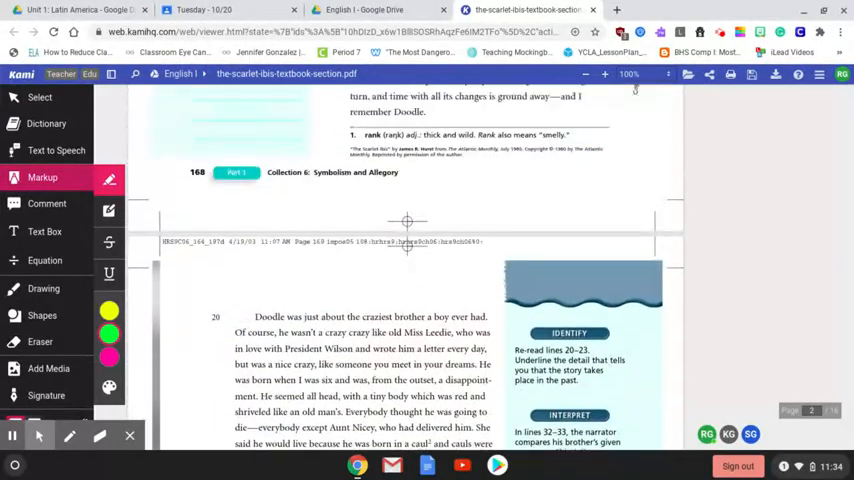
{"action": "scroll", "scroll_direction": "up", "scroll_amount": 3}
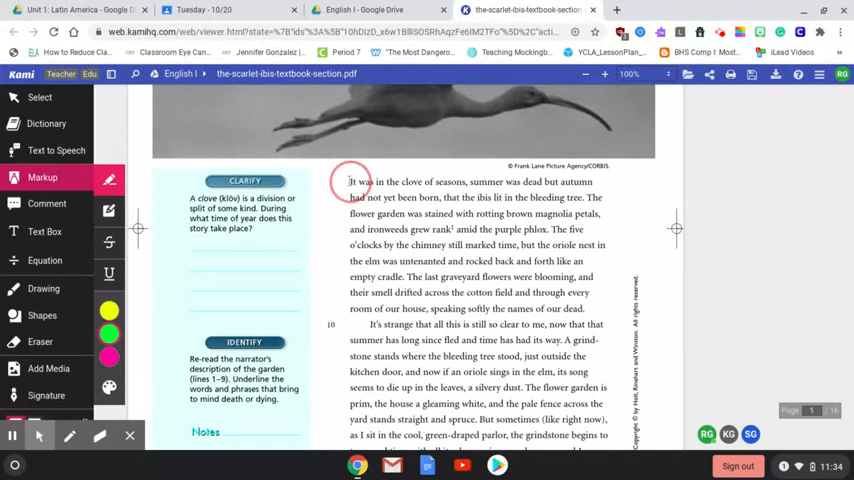
{"action": "left_click_drag", "start_coordinate": [350, 182], "coordinate": [456, 182]}
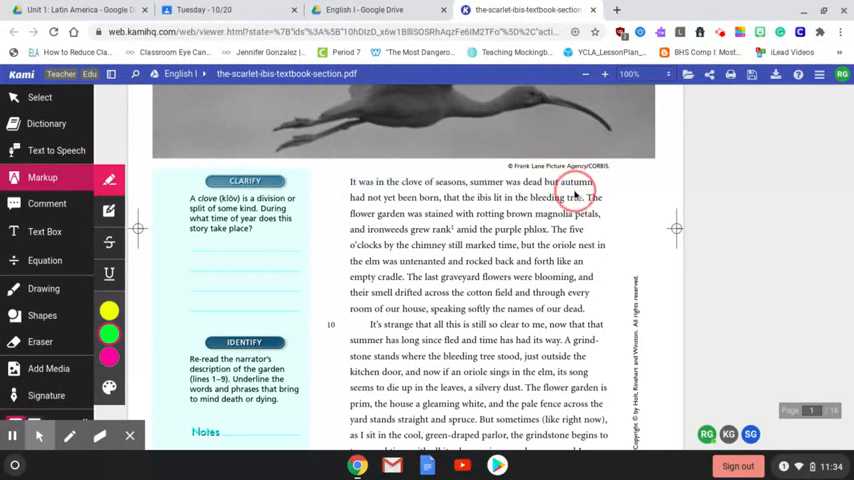
{"action": "left_click_drag", "start_coordinate": [350, 182], "coordinate": [584, 196]}
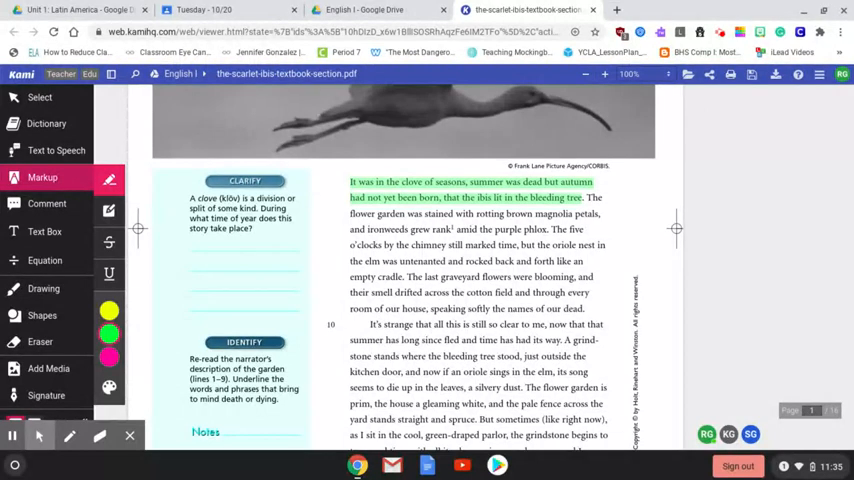
Scroll down toward the graveyard-flowers and grindstone passages
{"action": "scroll", "scroll_direction": "down", "scroll_amount": 3}
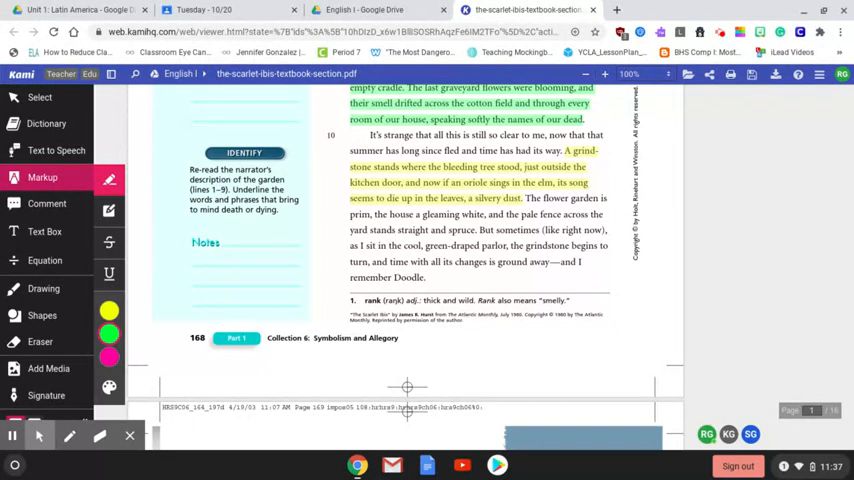
{"action": "mouse_move", "coordinate": [484, 288]}
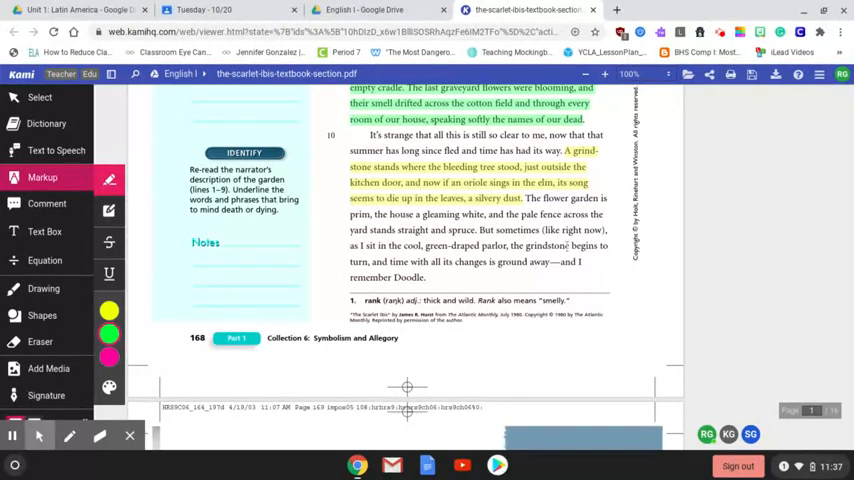
Highlight 'But sometimes… I remember Doodle' in green and bring the Doodle's-birth page into view
{"action": "double_click", "coordinate": [508, 230]}
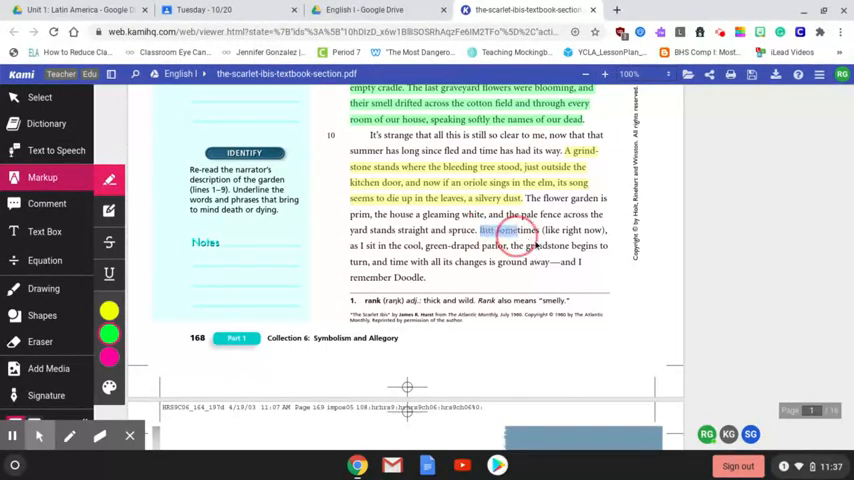
{"action": "left_click_drag", "start_coordinate": [482, 228], "coordinate": [578, 272]}
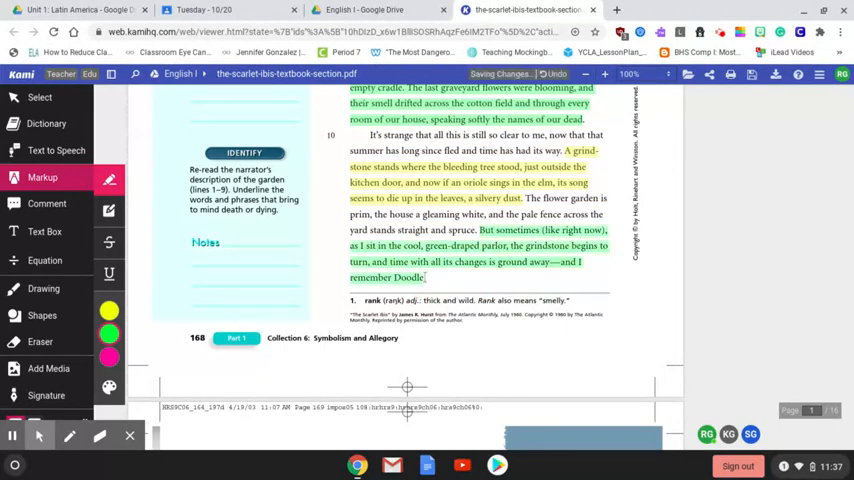
{"action": "scroll", "scroll_direction": "down", "scroll_amount": 3}
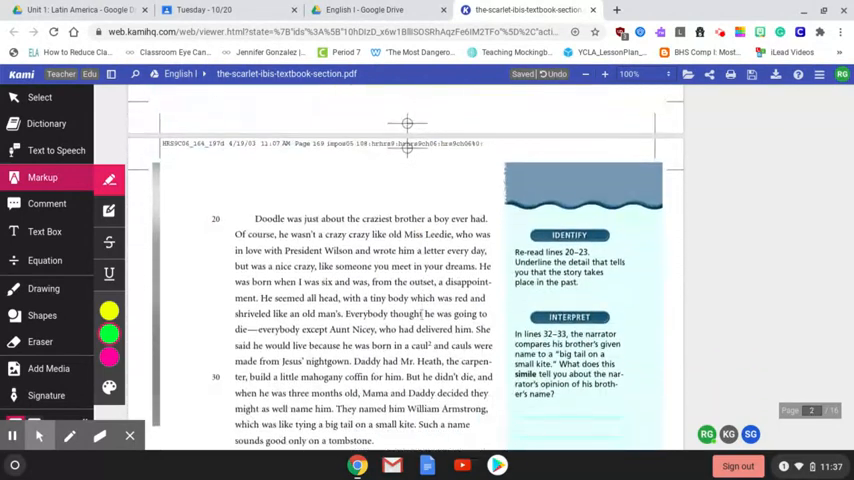
{"action": "scroll", "scroll_direction": "down", "scroll_amount": 3}
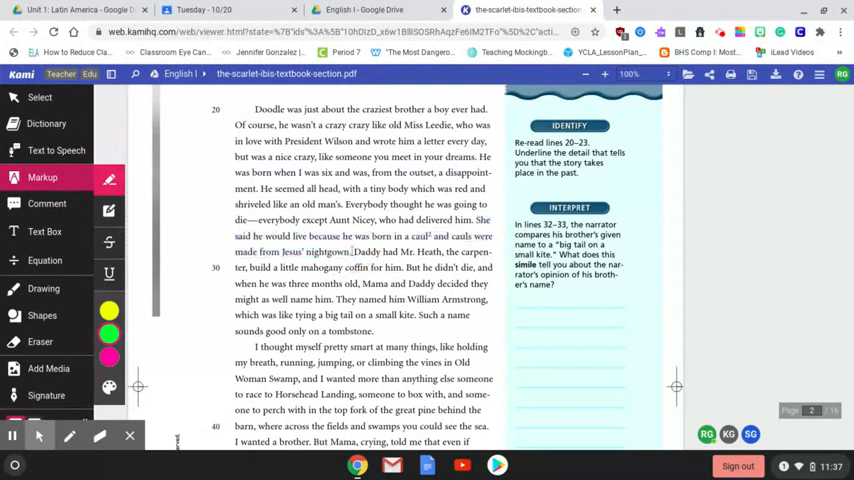
Highlight in green the sentence saying Doodle would live because he was born in a caul
{"action": "left_click_drag", "start_coordinate": [480, 220], "coordinate": [350, 252]}
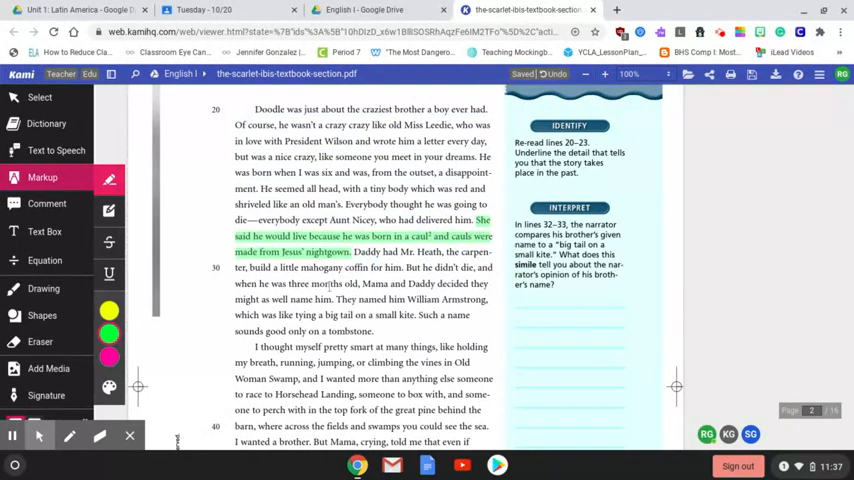
{"action": "mouse_move", "coordinate": [330, 286]}
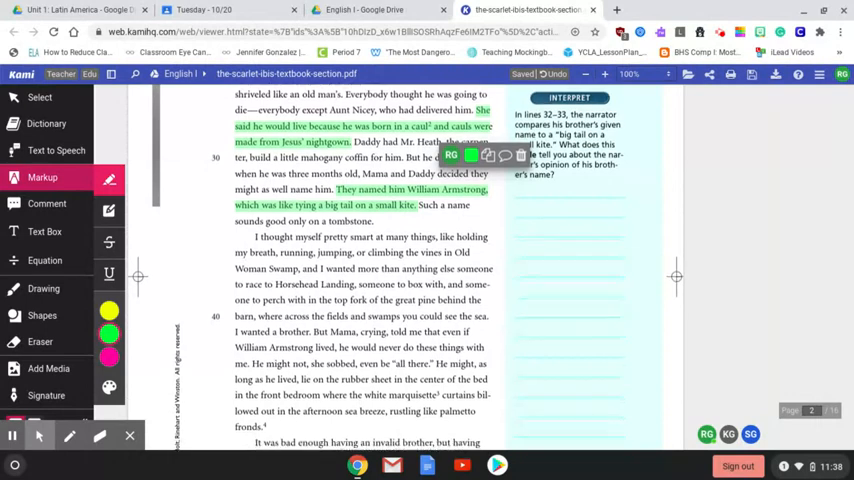
Scroll past the palmetto-fronds sentence to the following page
{"action": "scroll", "scroll_direction": "down", "scroll_amount": 3}
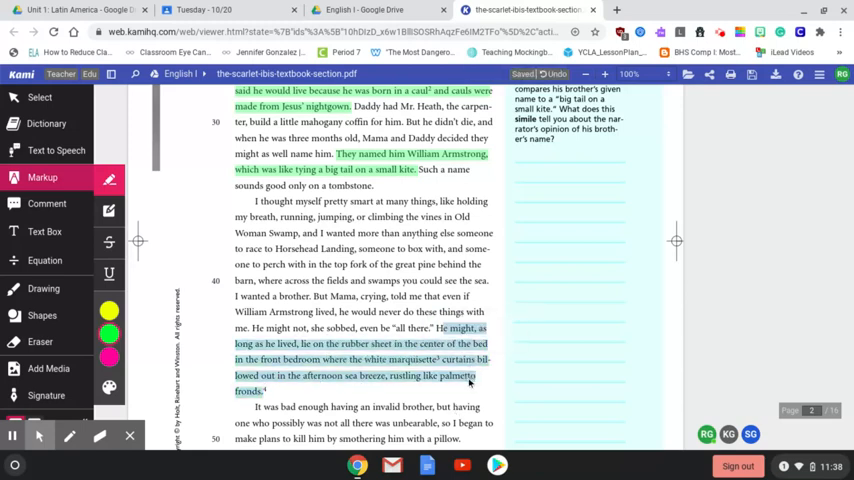
{"action": "scroll", "scroll_direction": "down", "scroll_amount": 3}
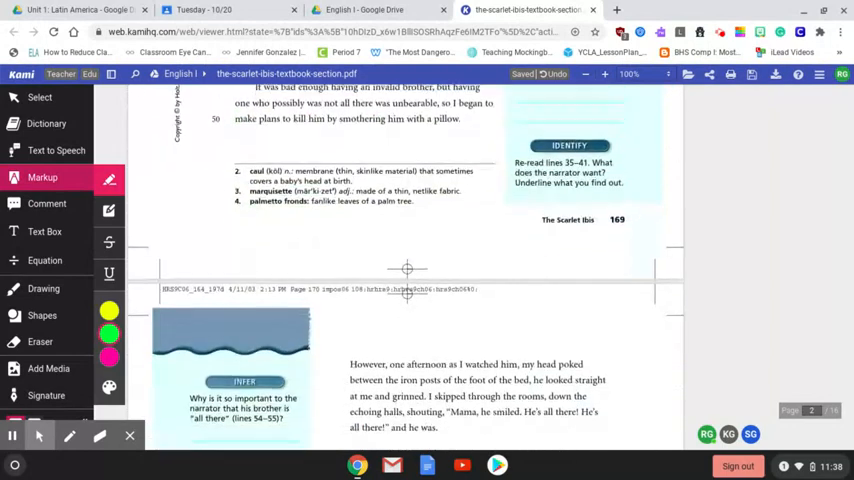
{"action": "scroll", "scroll_direction": "down", "scroll_amount": 3}
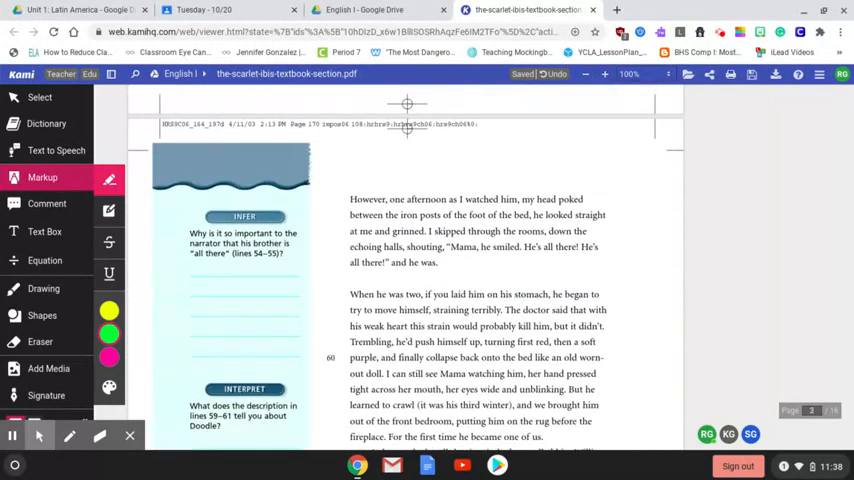
{"action": "scroll", "scroll_direction": "down", "scroll_amount": 3}
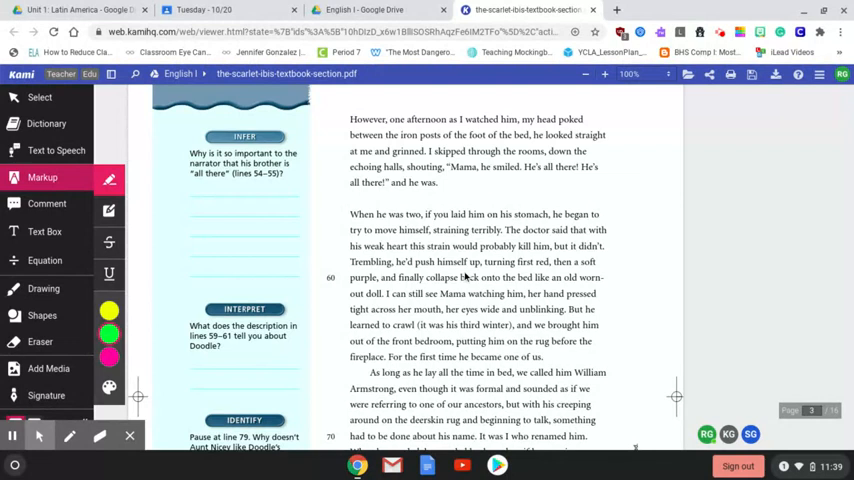
{"action": "mouse_move", "coordinate": [496, 192]}
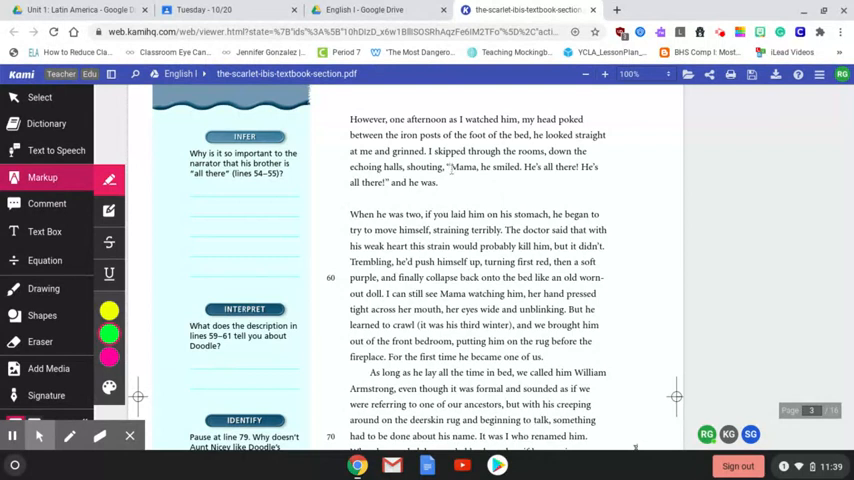
{"action": "mouse_move", "coordinate": [424, 232]}
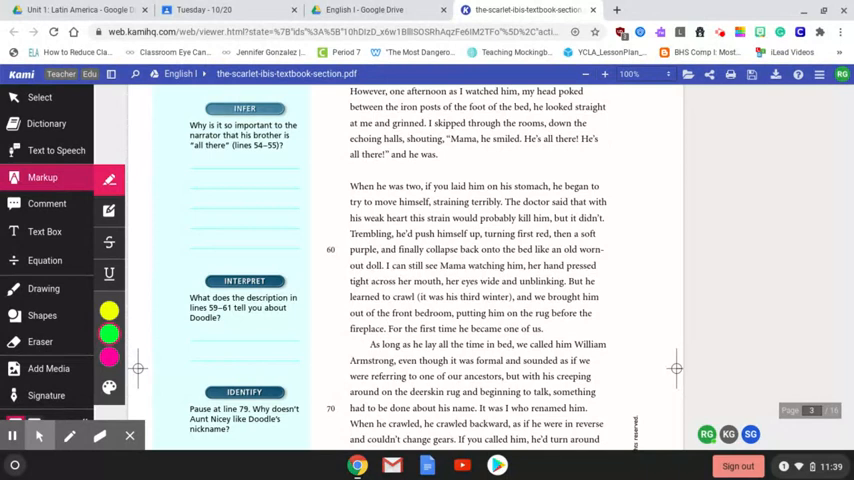
{"action": "scroll", "scroll_direction": "down", "scroll_amount": 3}
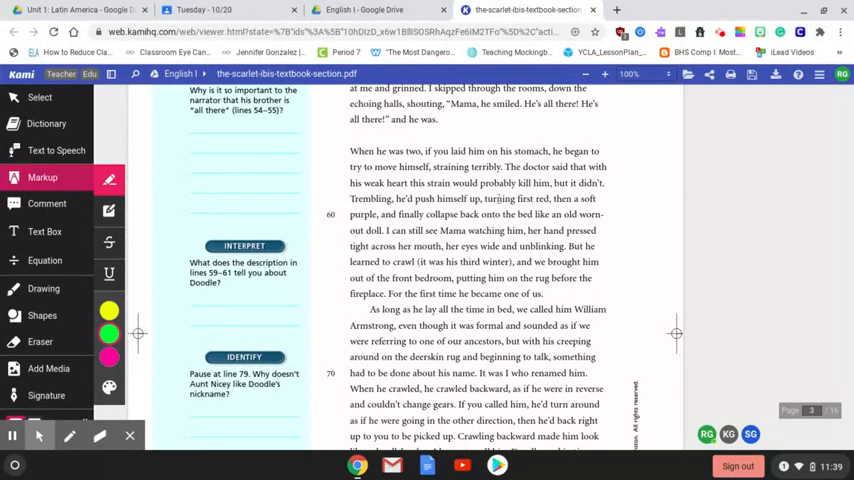
{"action": "mouse_move", "coordinate": [458, 274]}
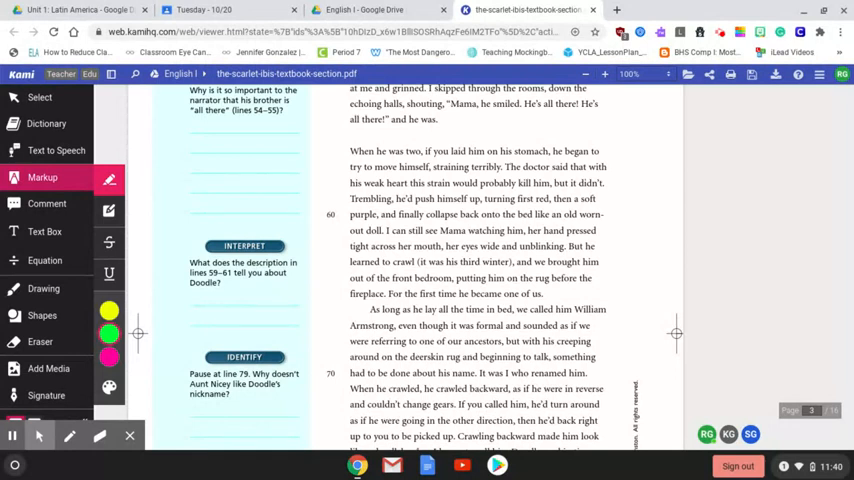
Scroll down to page 171 and the Old Woman Swamp lines where Doodle cries 'So pretty.'
{"action": "scroll", "scroll_direction": "down", "scroll_amount": 3}
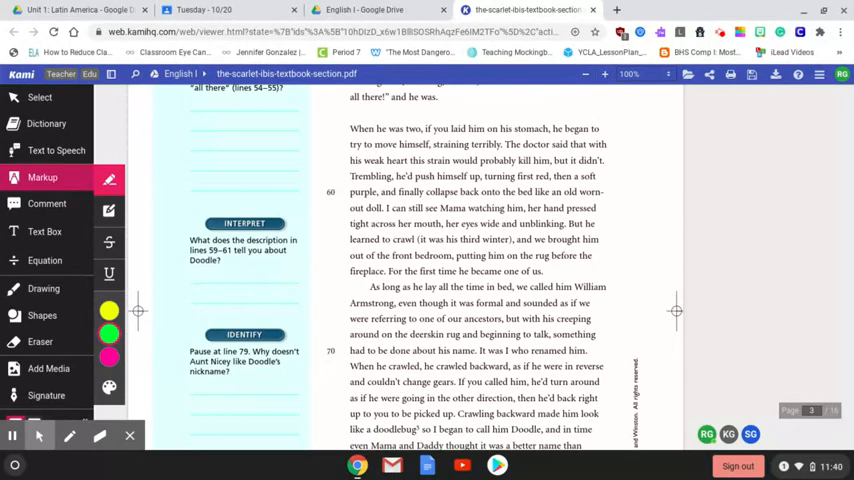
{"action": "scroll", "scroll_direction": "down", "scroll_amount": 3}
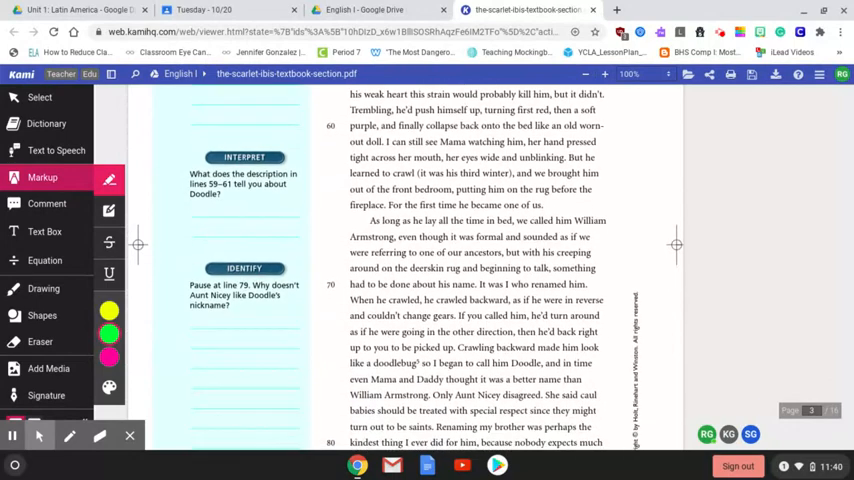
{"action": "scroll", "scroll_direction": "down", "scroll_amount": 3}
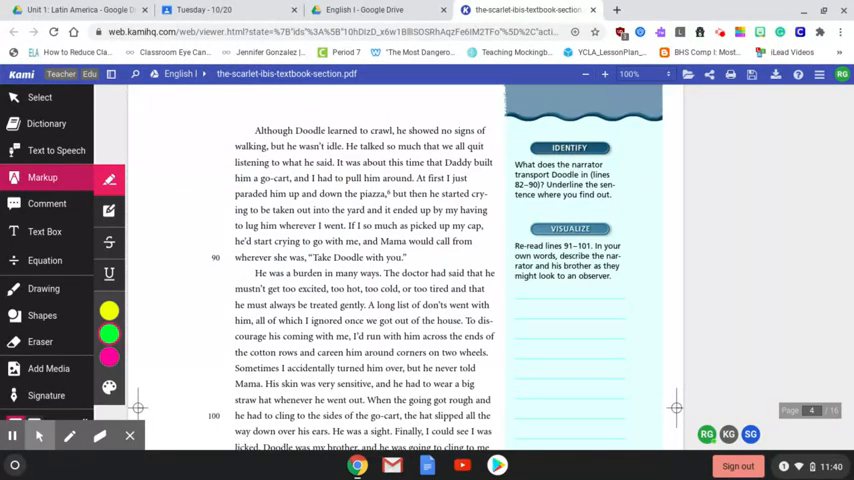
{"action": "scroll", "scroll_direction": "down", "scroll_amount": 3}
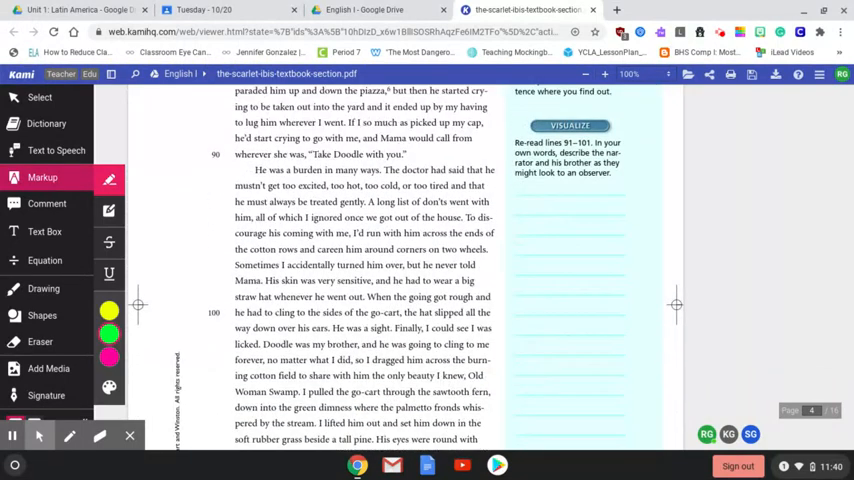
{"action": "scroll", "scroll_direction": "down", "scroll_amount": 3}
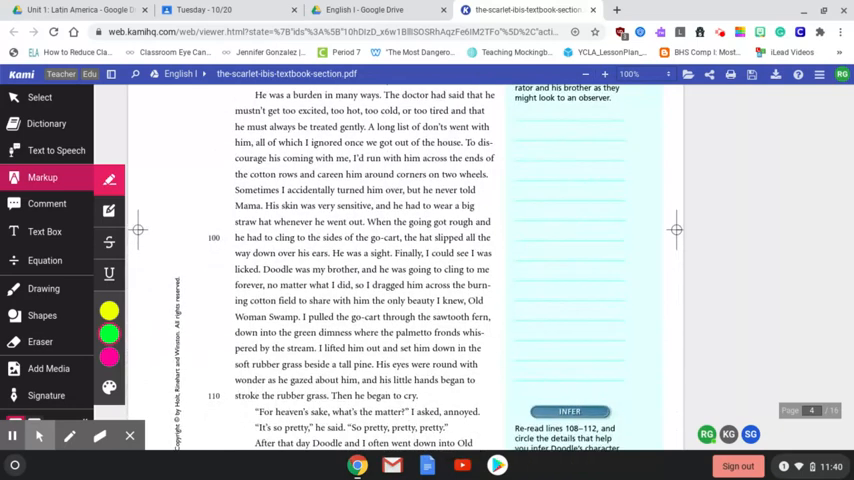
{"action": "scroll", "scroll_direction": "down", "scroll_amount": 3}
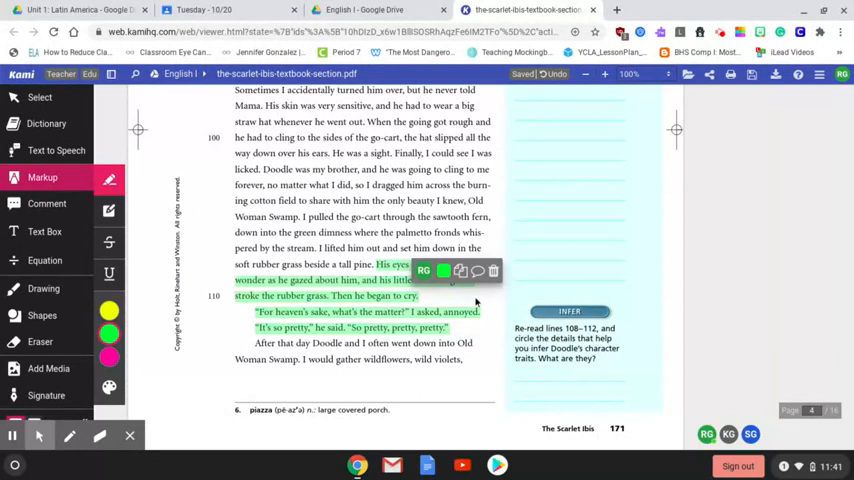
{"action": "mouse_move", "coordinate": [496, 288]}
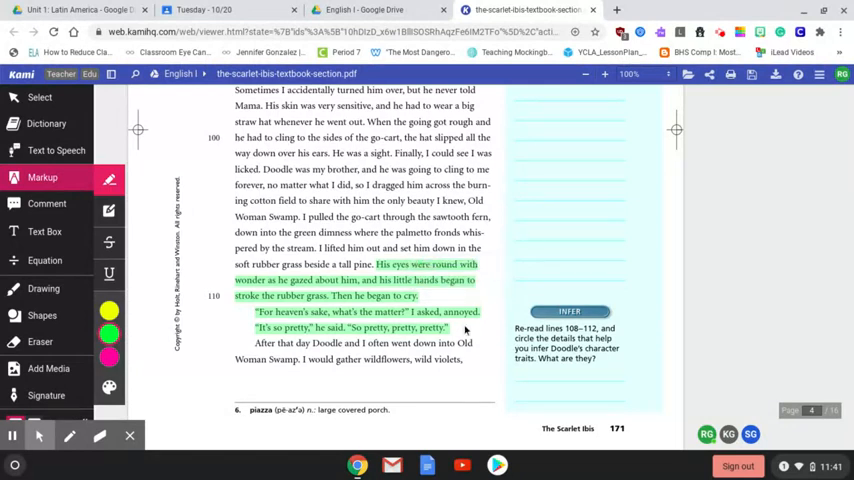
Highlight in green the honeysuckle, necklaces-and-crowns passage on the next page
{"action": "scroll", "scroll_direction": "down", "scroll_amount": 3}
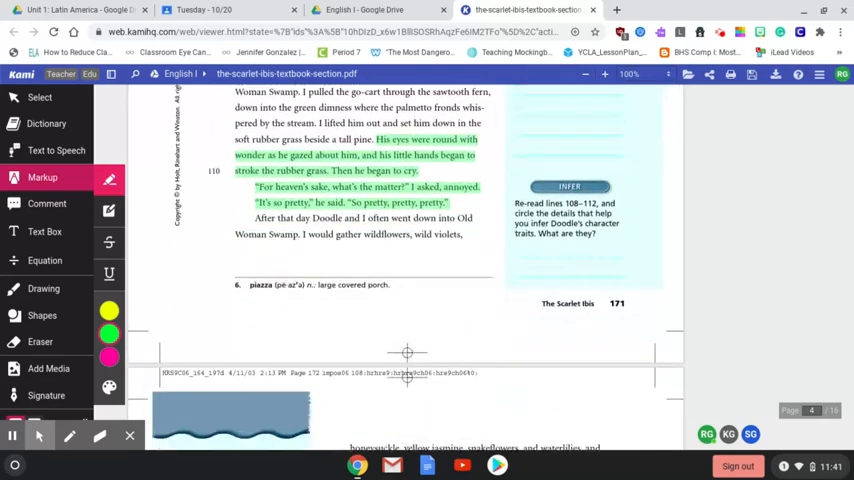
{"action": "scroll", "scroll_direction": "down", "scroll_amount": 3}
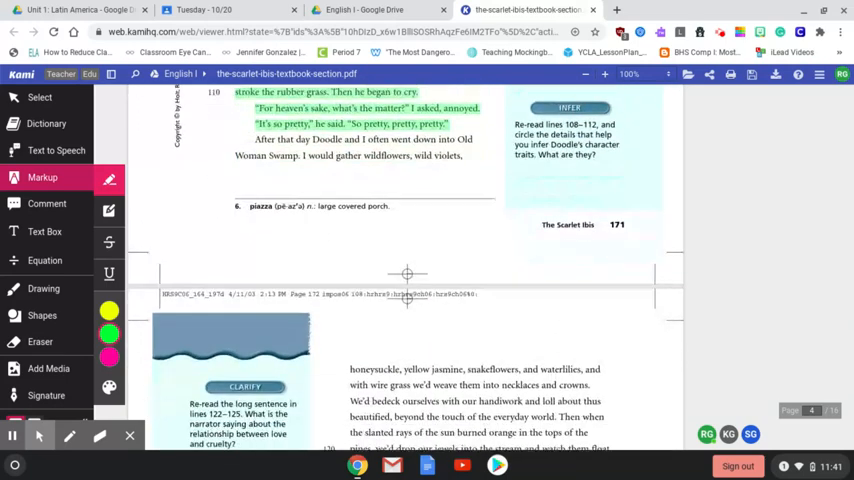
{"action": "scroll", "scroll_direction": "down", "scroll_amount": 3}
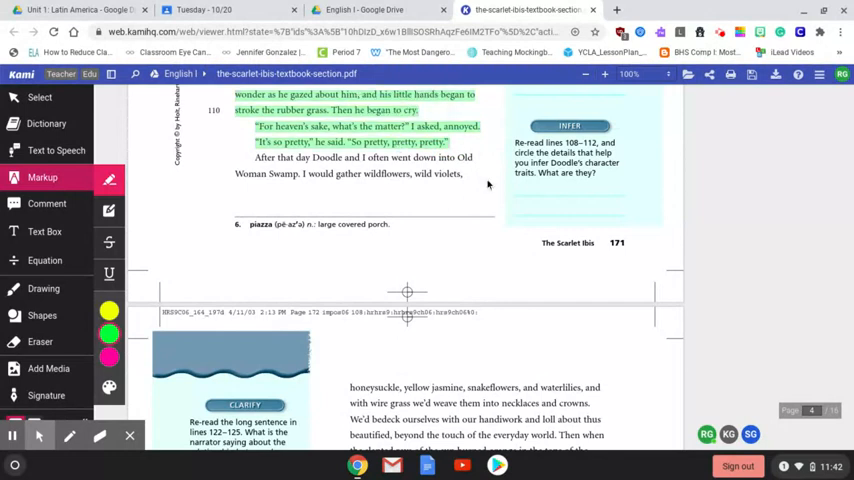
{"action": "scroll", "scroll_direction": "down", "scroll_amount": 3}
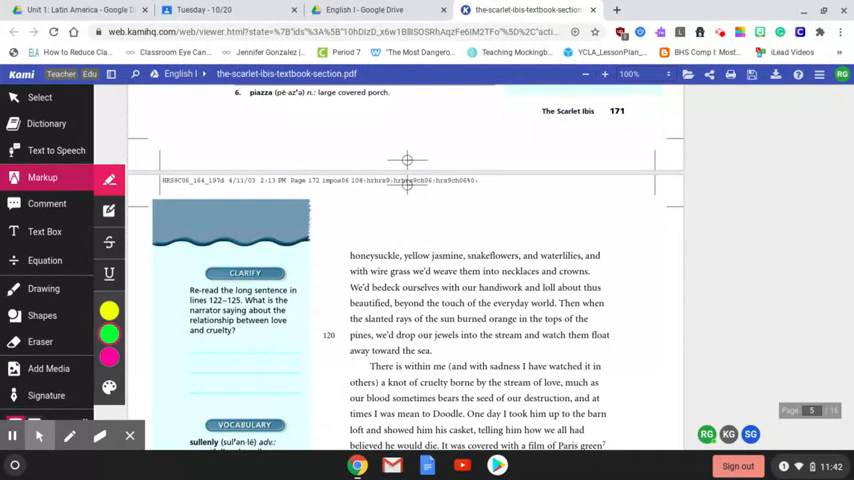
{"action": "scroll", "scroll_direction": "down", "scroll_amount": 3}
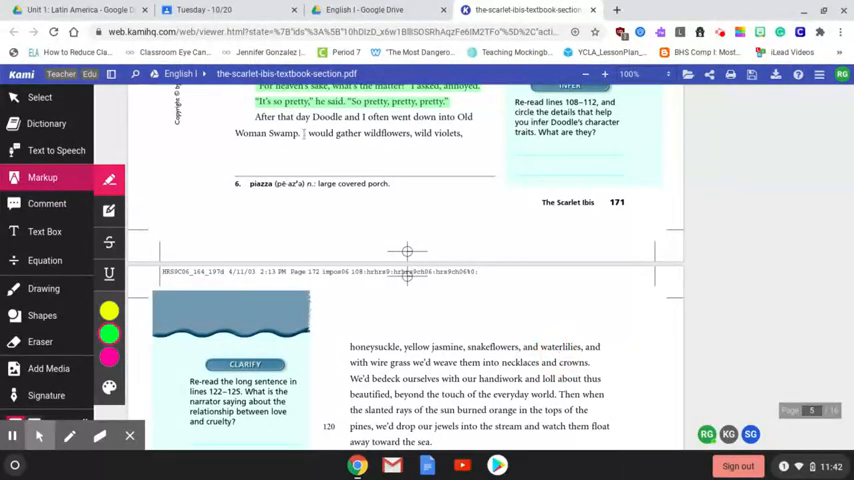
{"action": "left_click_drag", "start_coordinate": [304, 132], "coordinate": [464, 132]}
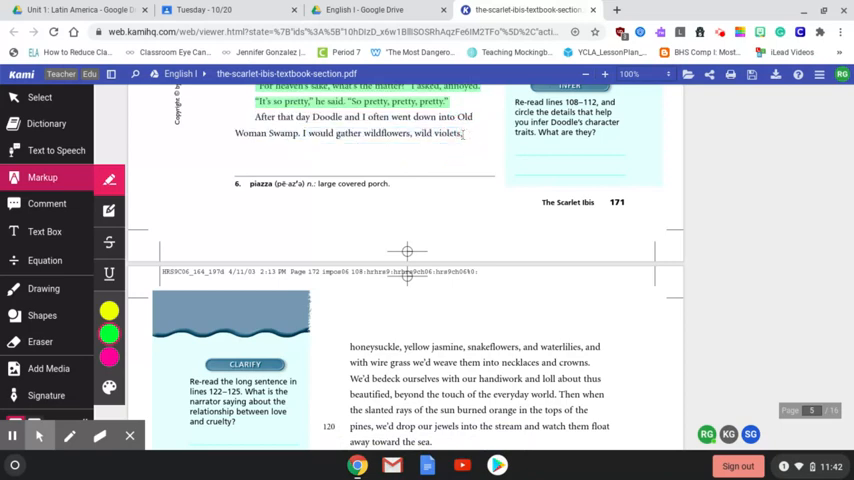
{"action": "scroll", "scroll_direction": "down", "scroll_amount": 3}
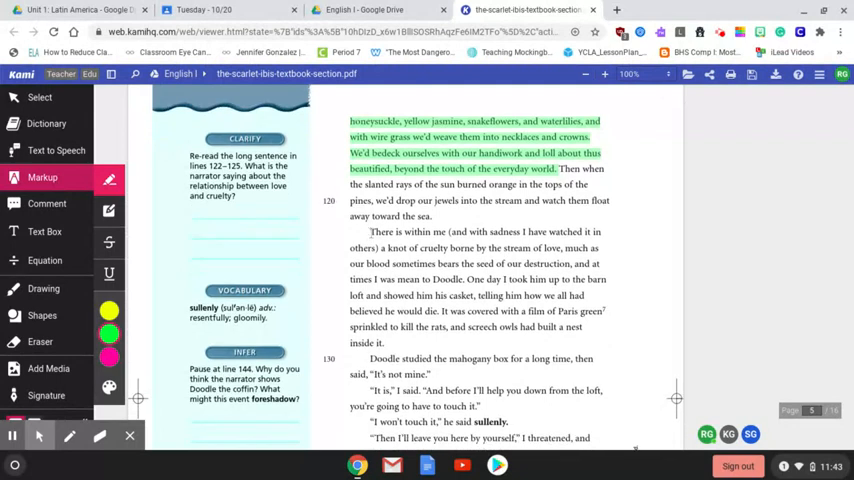
Highlight in green 'There is within me… a knot of cruelty' through 'mean to Doodle.'
{"action": "double_click", "coordinate": [382, 232]}
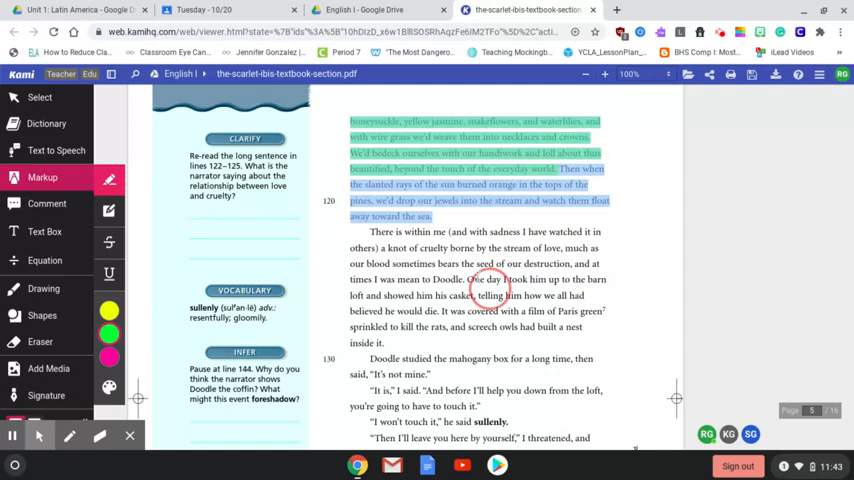
{"action": "left_click_drag", "start_coordinate": [370, 232], "coordinate": [466, 280]}
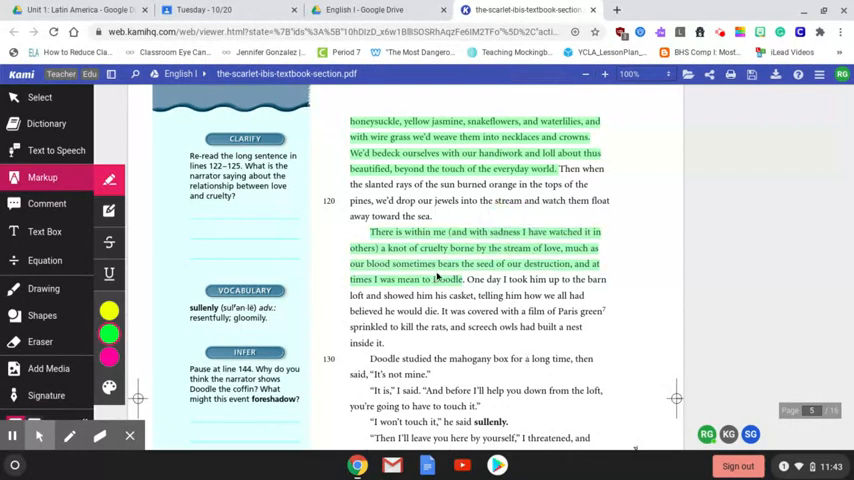
Highlight green Doodle's coffin plea 'Don't go leave me, Brother… Don't leave me' and scroll on
{"action": "scroll", "scroll_direction": "down", "scroll_amount": 3}
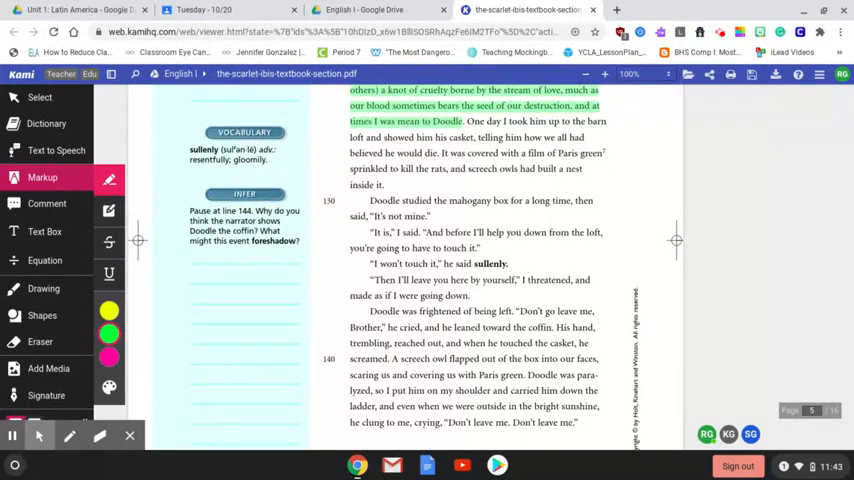
{"action": "scroll", "scroll_direction": "down", "scroll_amount": 3}
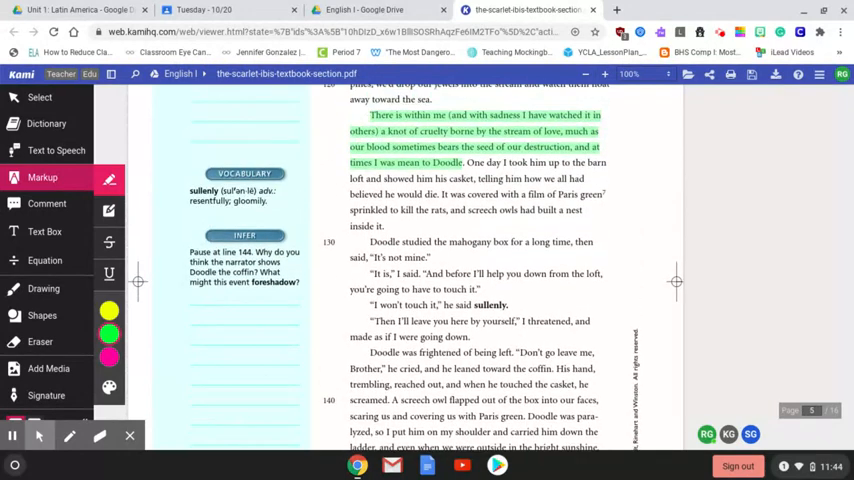
{"action": "scroll", "scroll_direction": "down", "scroll_amount": 3}
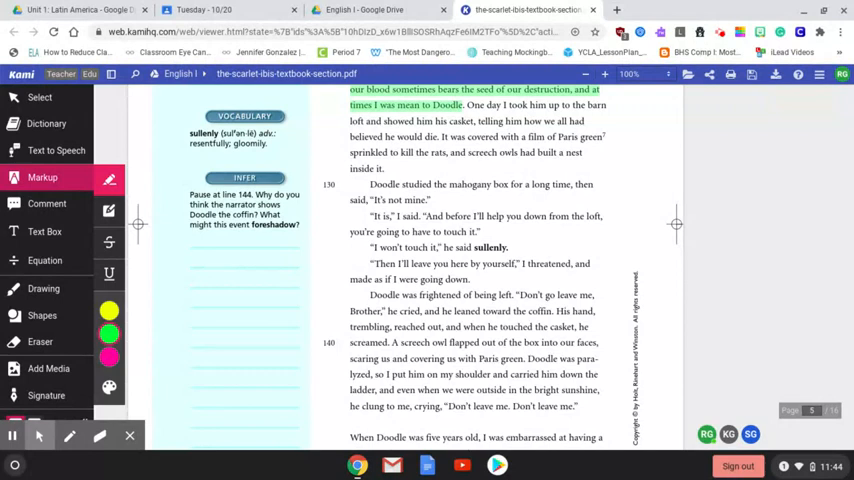
{"action": "mouse_move", "coordinate": [414, 310]}
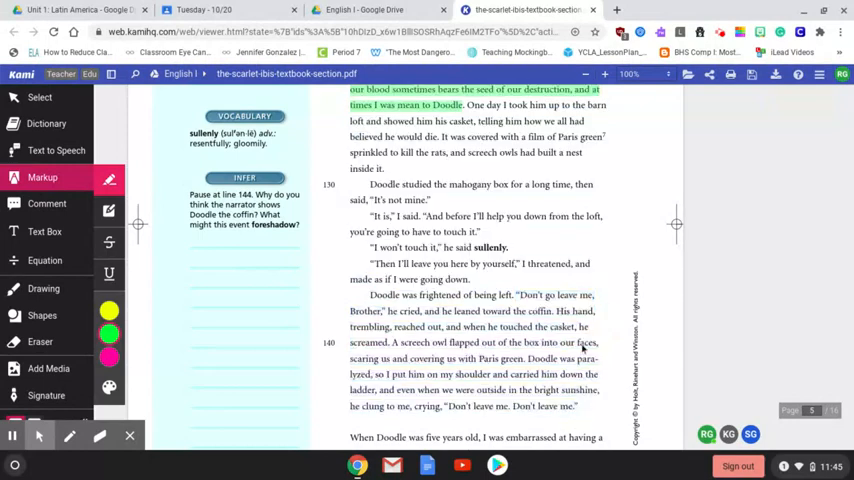
{"action": "left_click_drag", "start_coordinate": [516, 294], "coordinate": [578, 406]}
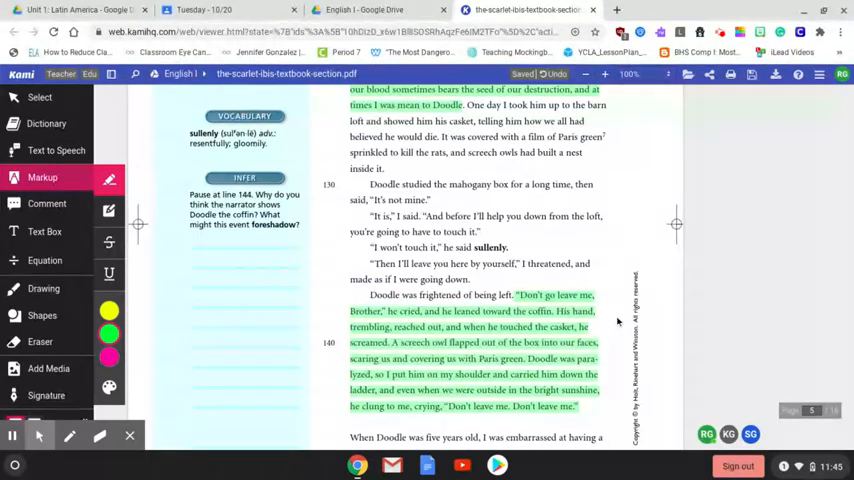
{"action": "scroll", "scroll_direction": "down", "scroll_amount": 3}
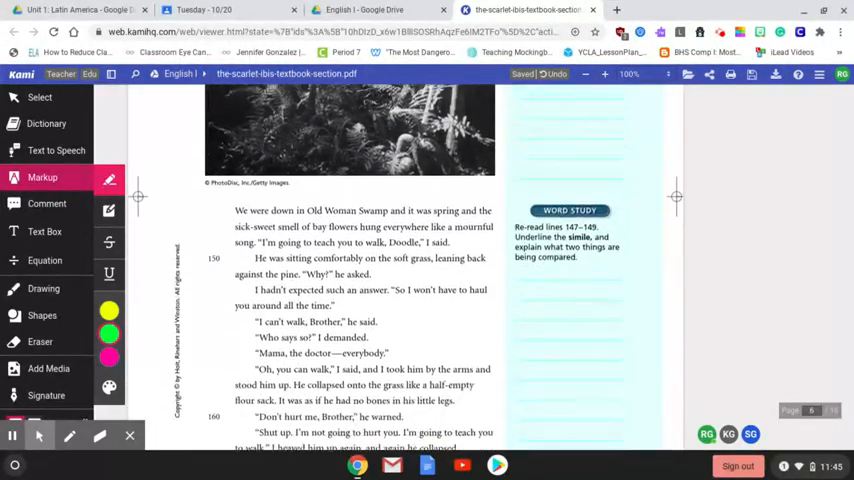
Highlight green 'It seemed so hopeless from the beginning' through 'do you want to learn to walk?'
{"action": "scroll", "scroll_direction": "down", "scroll_amount": 3}
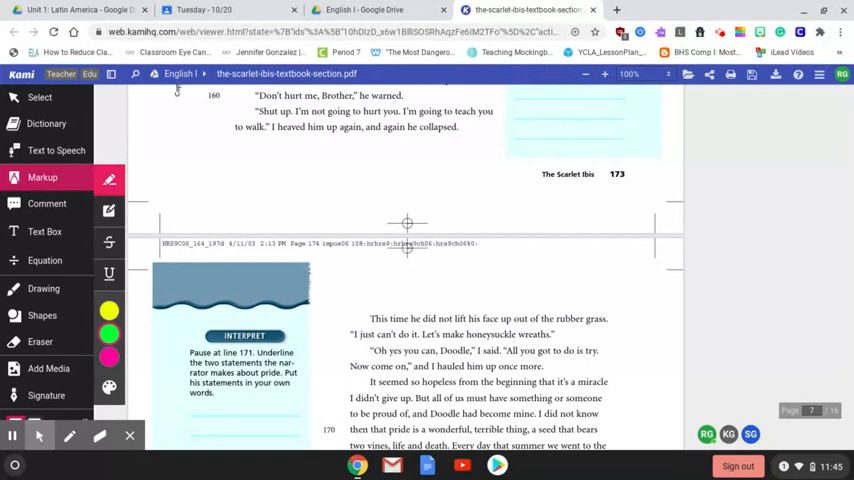
{"action": "scroll", "scroll_direction": "down", "scroll_amount": 3}
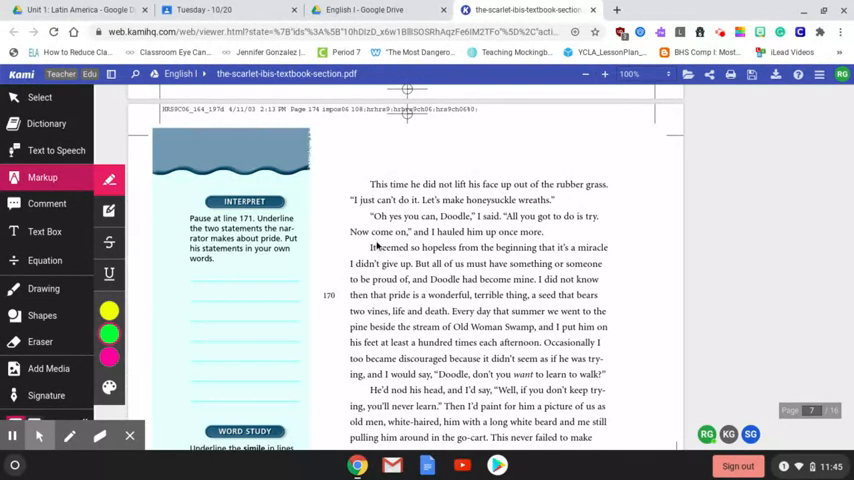
{"action": "left_click_drag", "start_coordinate": [370, 246], "coordinate": [500, 246]}
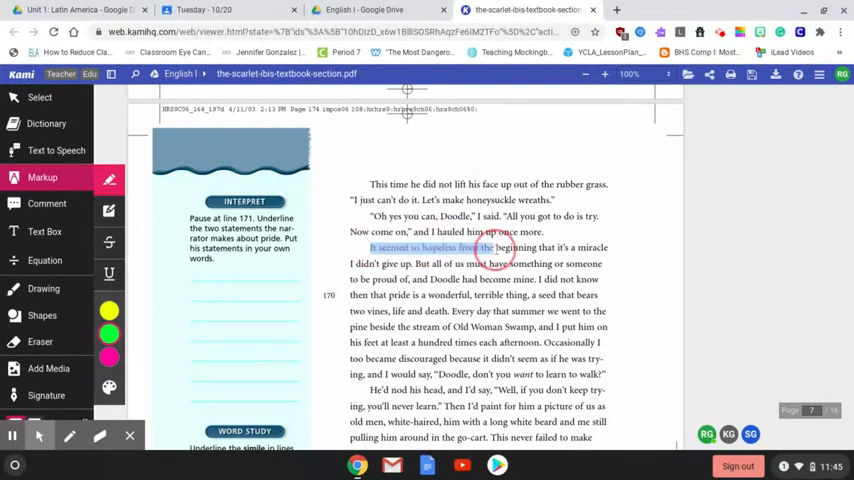
{"action": "left_click_drag", "start_coordinate": [490, 246], "coordinate": [530, 280]}
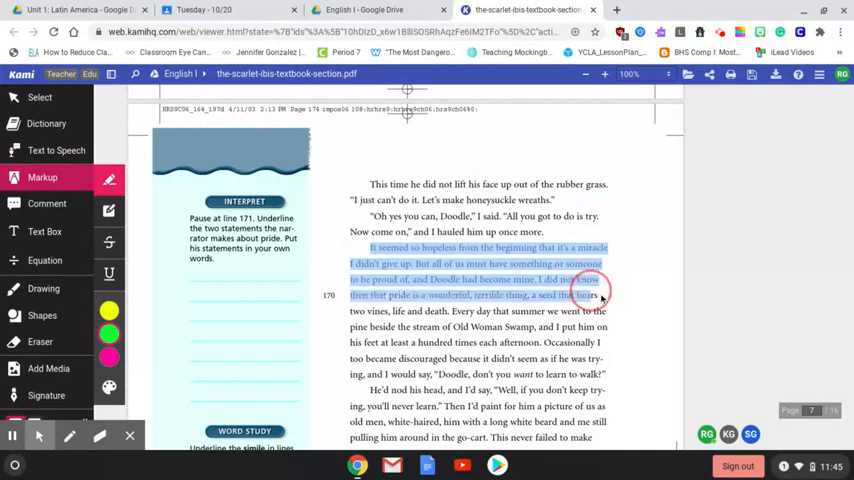
{"action": "left_click_drag", "start_coordinate": [600, 296], "coordinate": [600, 328]}
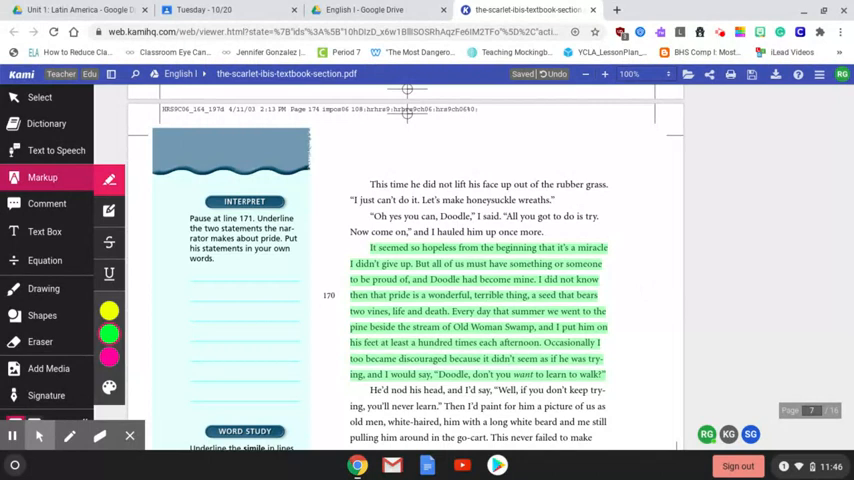
{"action": "mouse_move", "coordinate": [612, 300]}
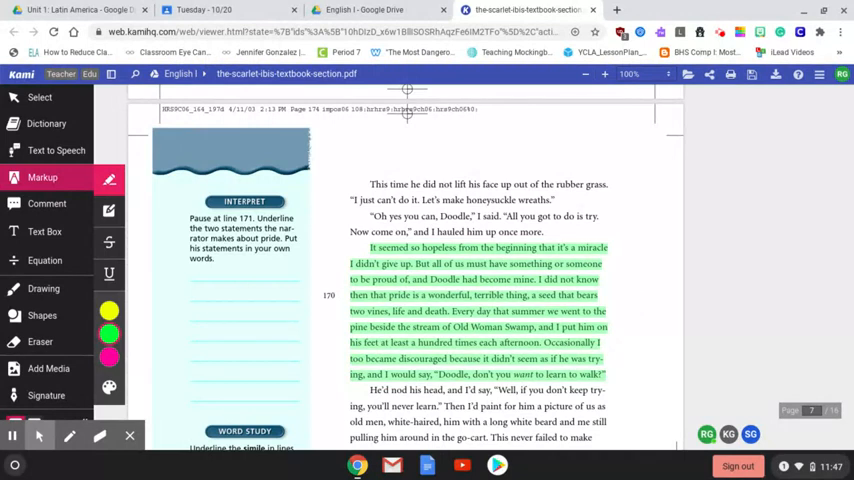
Highlight the 'Hope no longer hid' cardinal simile and the following swamp sentence
{"action": "scroll", "scroll_direction": "down", "scroll_amount": 3}
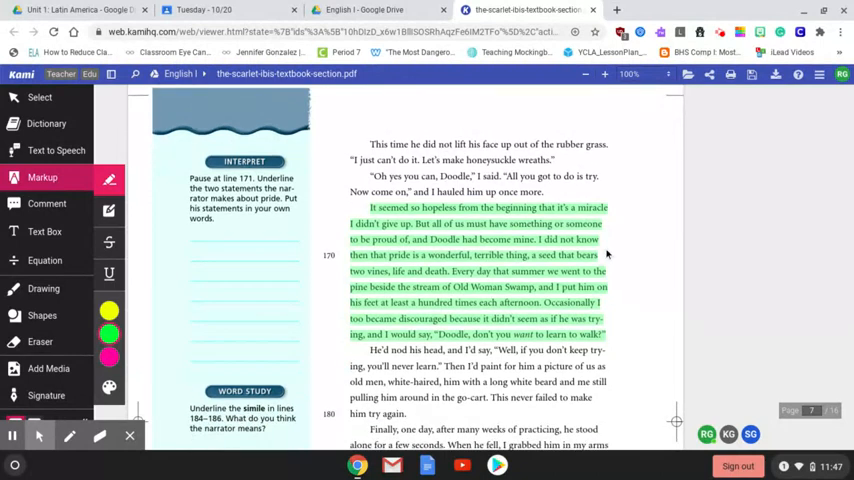
{"action": "mouse_move", "coordinate": [608, 254]}
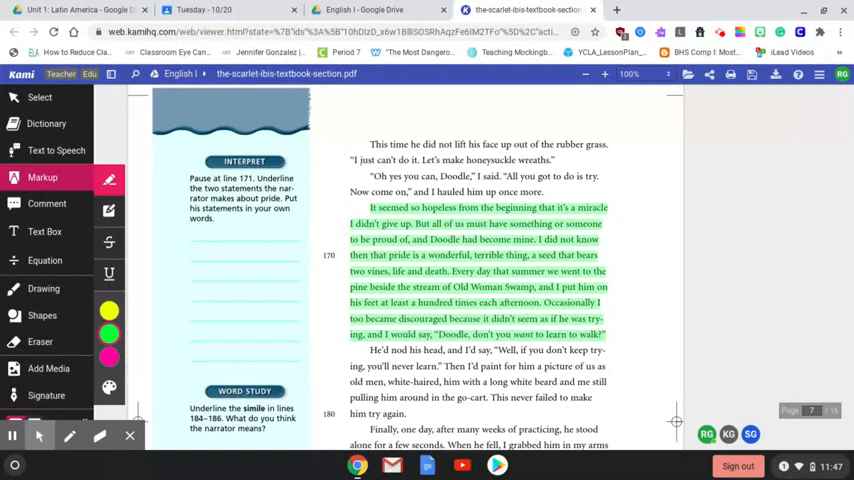
{"action": "scroll", "scroll_direction": "down", "scroll_amount": 3}
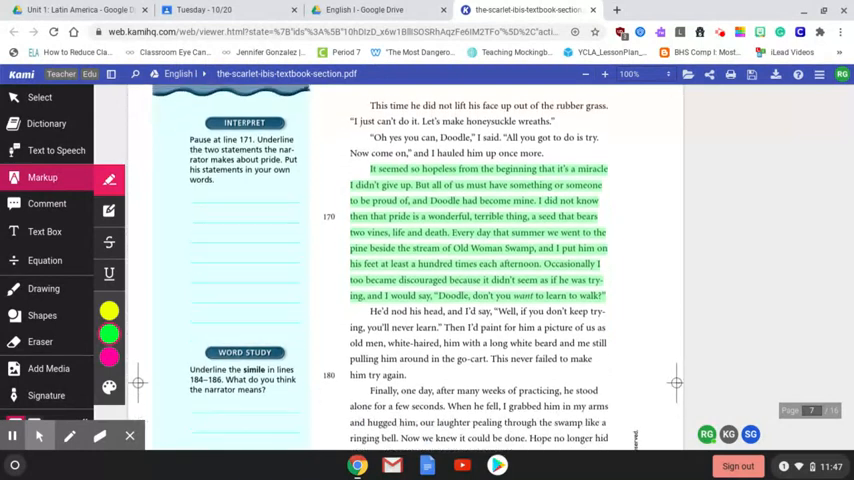
{"action": "scroll", "scroll_direction": "down", "scroll_amount": 3}
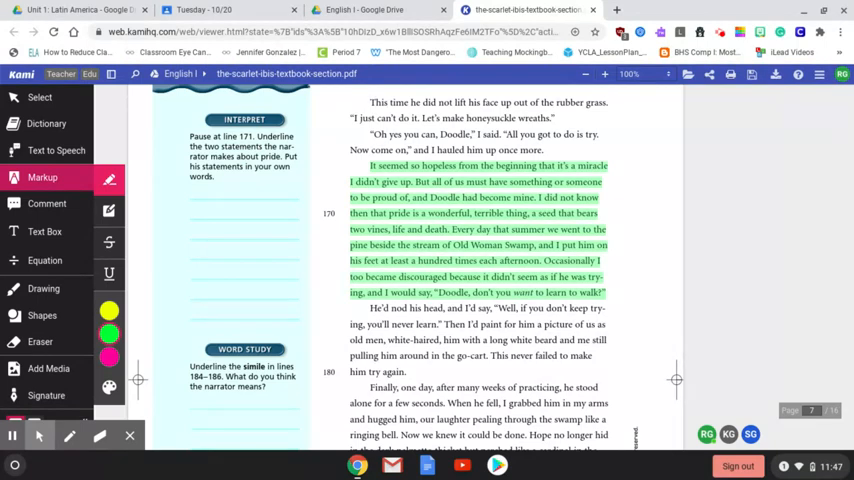
{"action": "scroll", "scroll_direction": "down", "scroll_amount": 3}
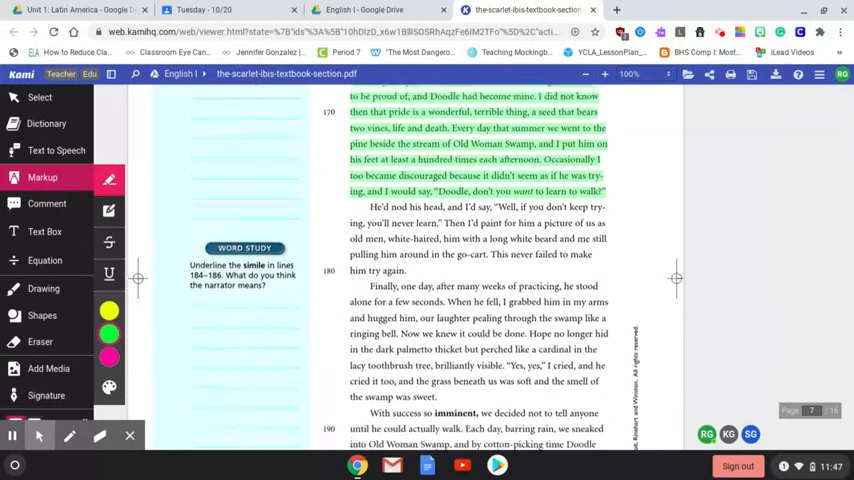
{"action": "scroll", "scroll_direction": "down", "scroll_amount": 3}
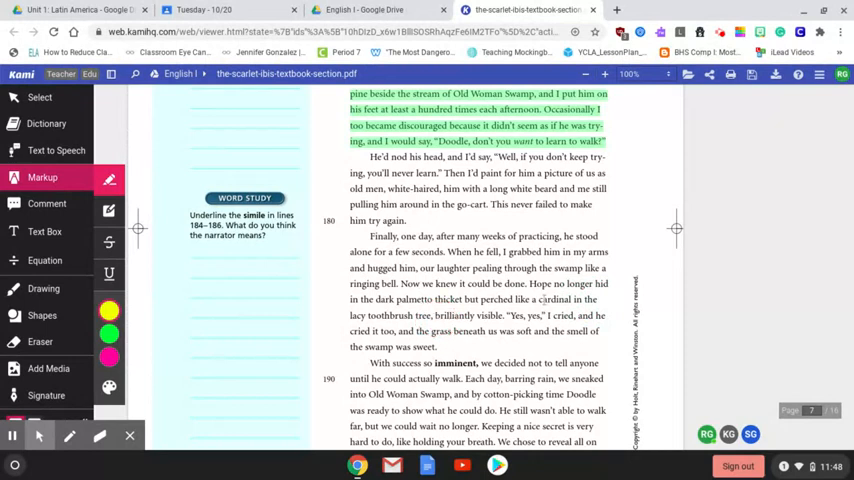
{"action": "left_click_drag", "start_coordinate": [352, 92], "coordinate": [616, 284]}
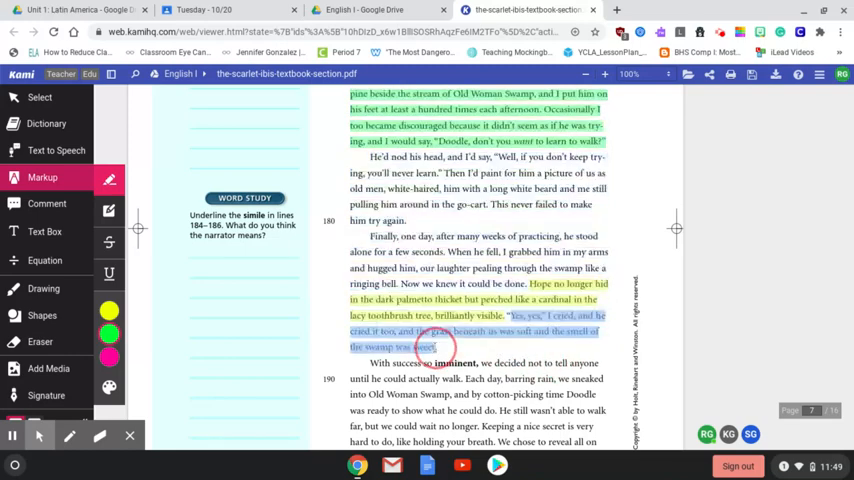
Highlight the 'People in his stories all had wings' sentence across its two lines
{"action": "scroll", "scroll_direction": "down", "scroll_amount": 3}
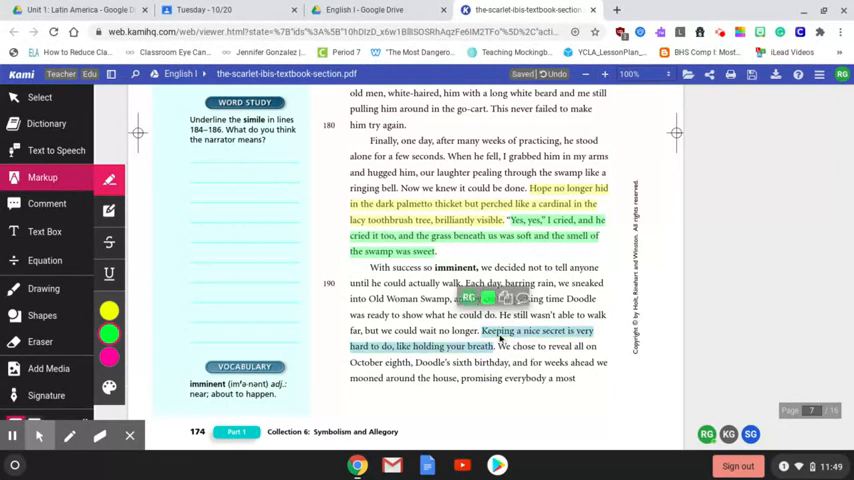
{"action": "scroll", "scroll_direction": "down", "scroll_amount": 3}
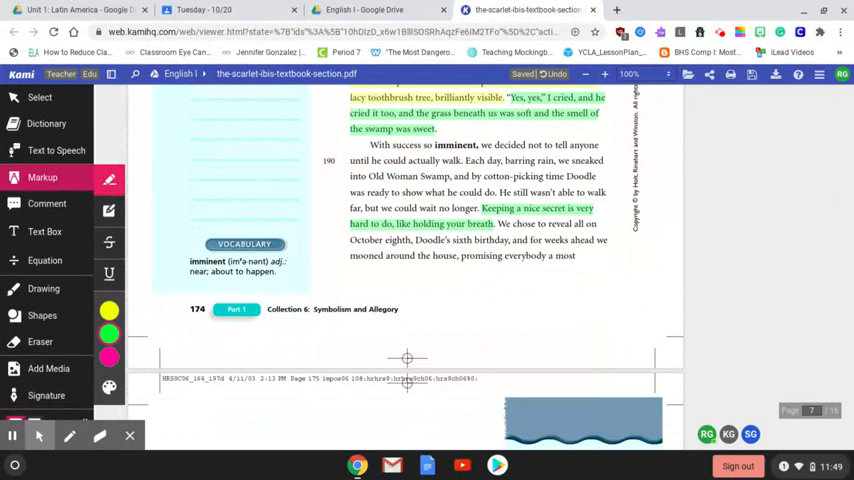
{"action": "scroll", "scroll_direction": "down", "scroll_amount": 3}
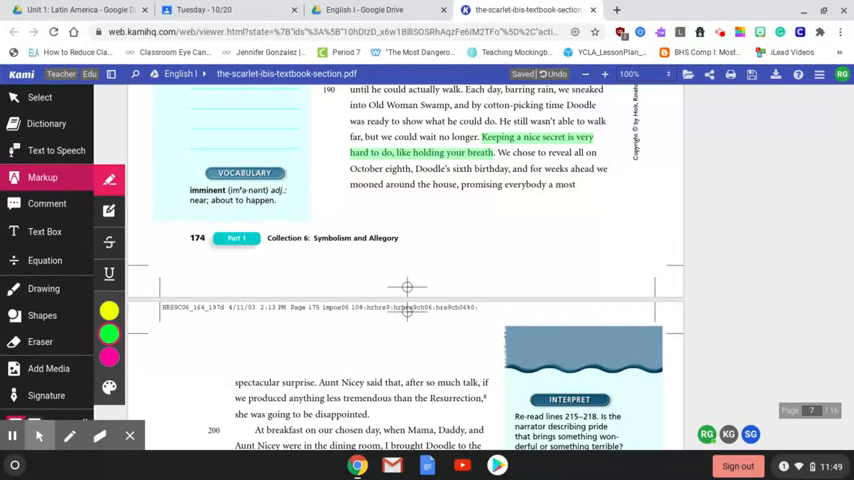
{"action": "scroll", "scroll_direction": "down", "scroll_amount": 3}
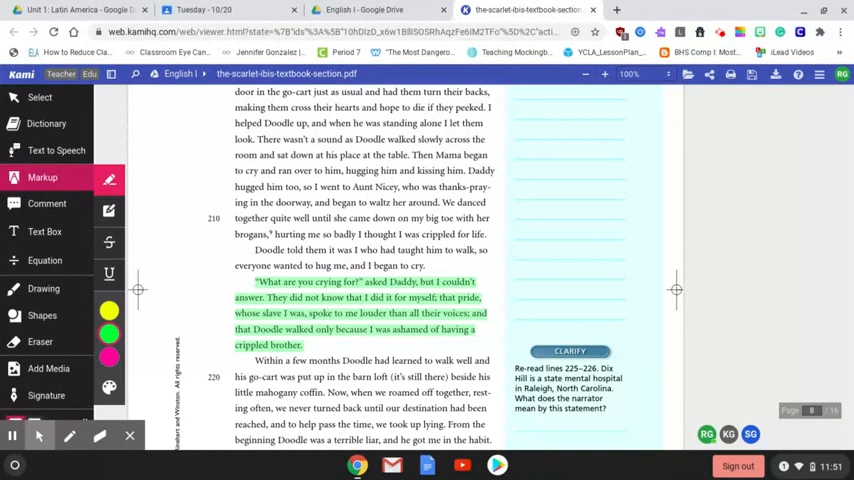
{"action": "scroll", "scroll_direction": "down", "scroll_amount": 3}
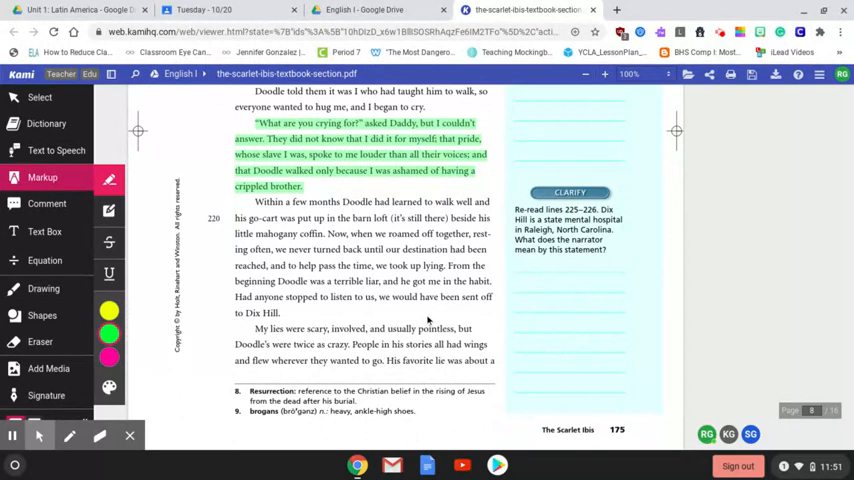
{"action": "scroll", "scroll_direction": "down", "scroll_amount": 3}
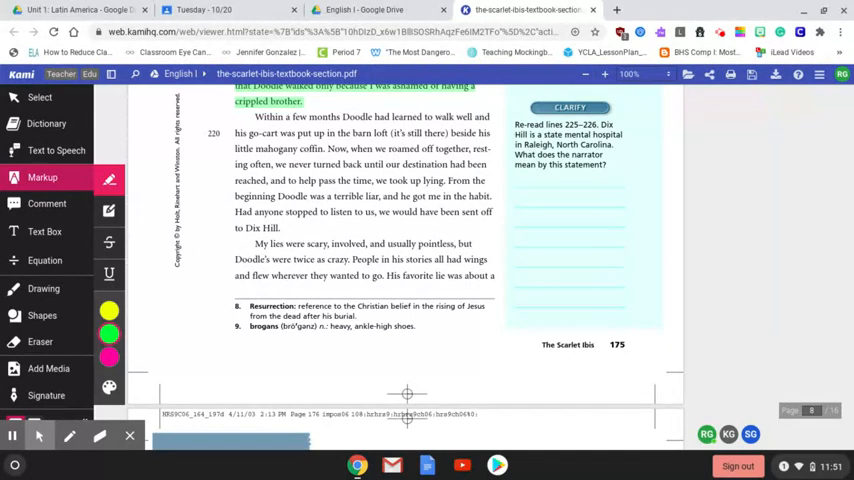
{"action": "left_click_drag", "start_coordinate": [354, 260], "coordinate": [424, 260]}
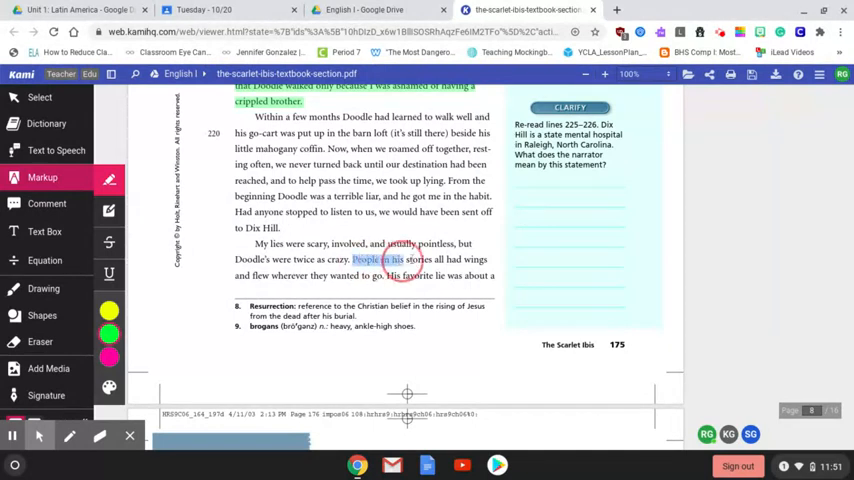
{"action": "left_click_drag", "start_coordinate": [352, 260], "coordinate": [480, 276]}
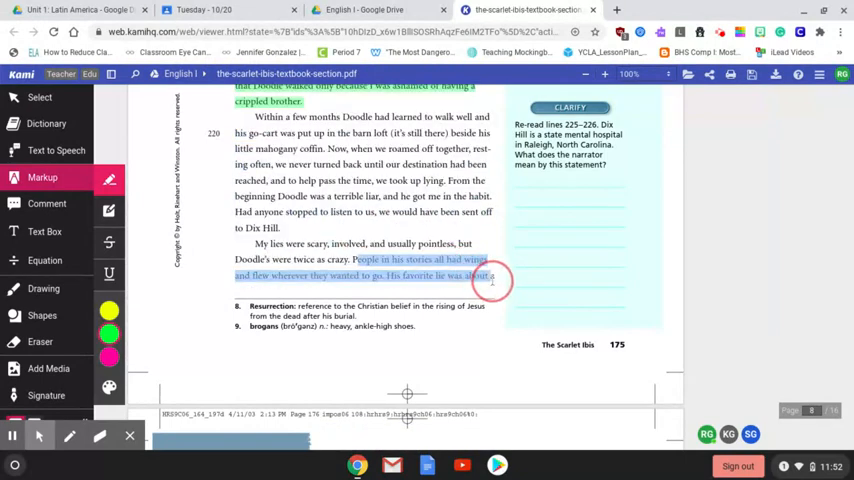
Highlight in green from 'boy named Peter' and his peacock through 'iridescent, rustling vortex.'
{"action": "scroll", "scroll_direction": "down", "scroll_amount": 3}
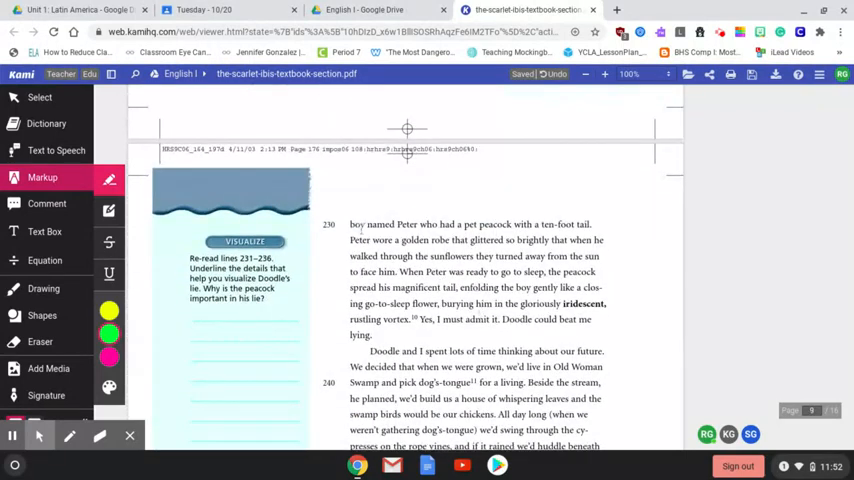
{"action": "left_click_drag", "start_coordinate": [350, 224], "coordinate": [436, 224]}
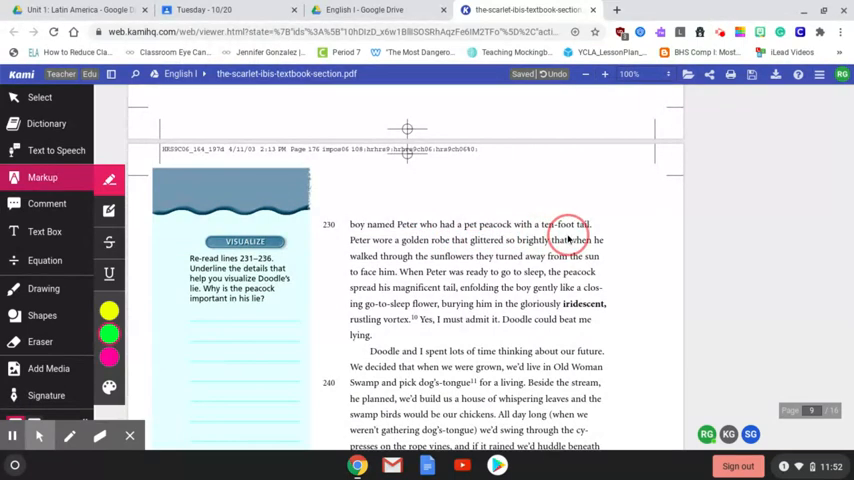
{"action": "left_click_drag", "start_coordinate": [348, 224], "coordinate": [600, 240]}
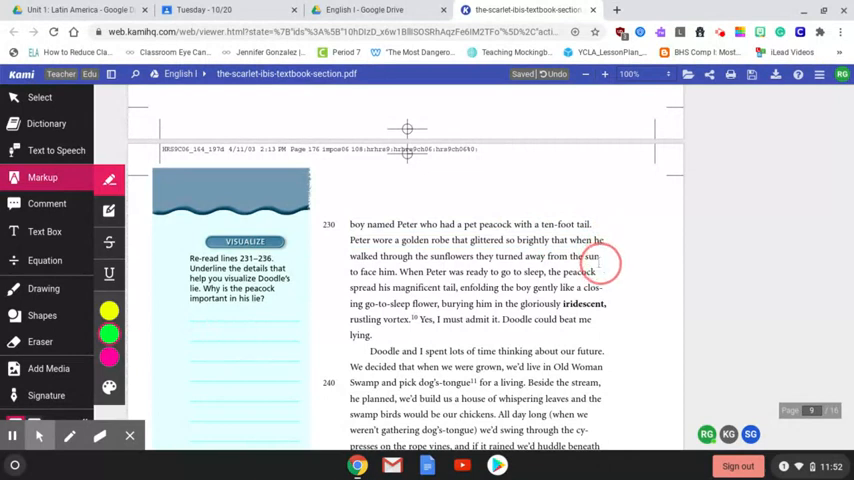
{"action": "left_click_drag", "start_coordinate": [348, 224], "coordinate": [604, 272]}
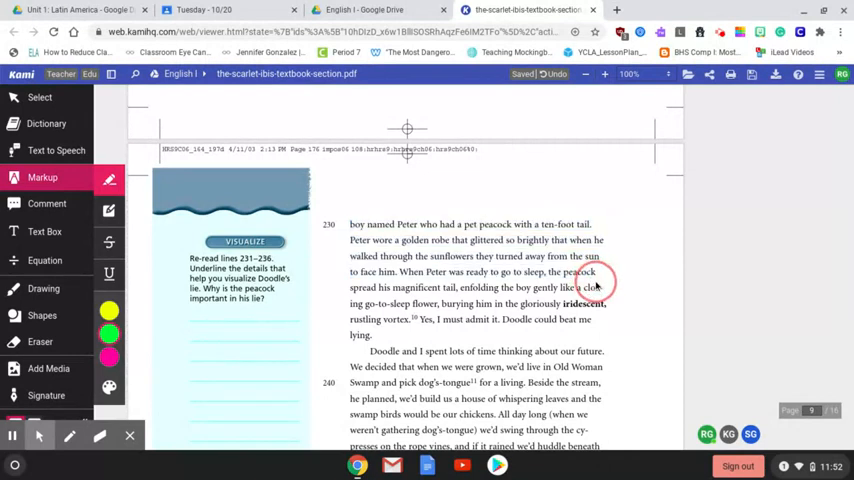
{"action": "left_click_drag", "start_coordinate": [348, 224], "coordinate": [596, 288]}
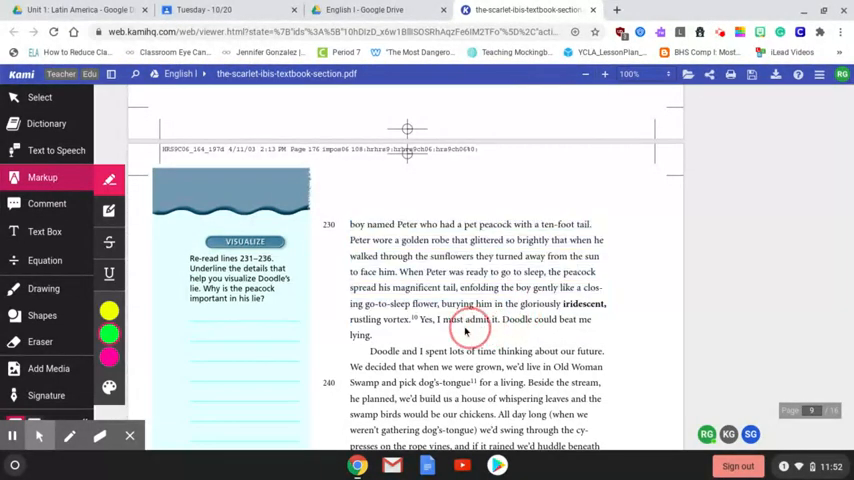
{"action": "left_click_drag", "start_coordinate": [348, 224], "coordinate": [410, 320]}
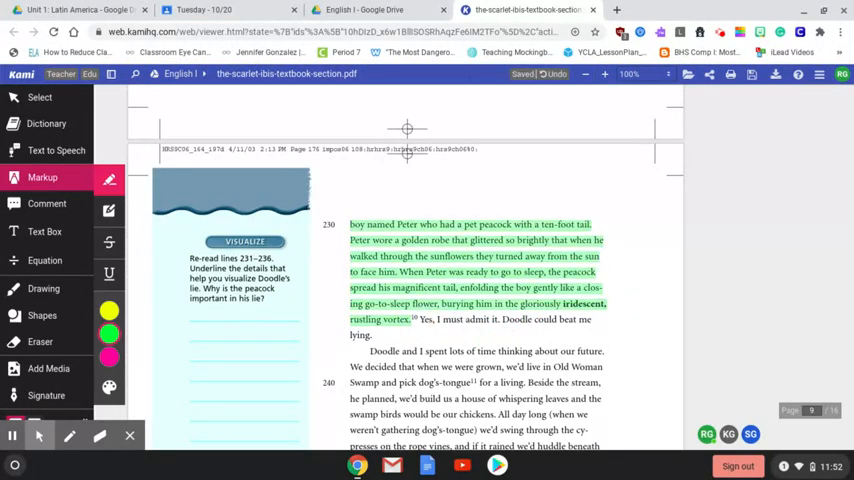
{"action": "scroll", "scroll_direction": "up", "scroll_amount": 3}
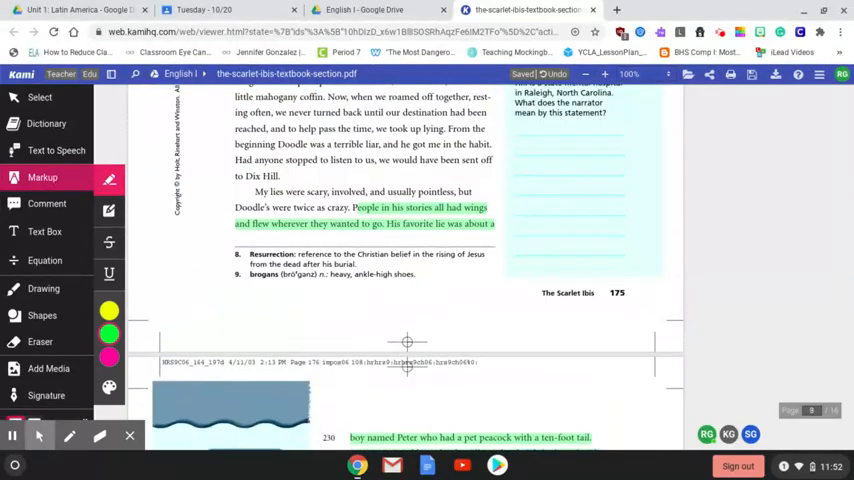
{"action": "scroll", "scroll_direction": "down", "scroll_amount": 3}
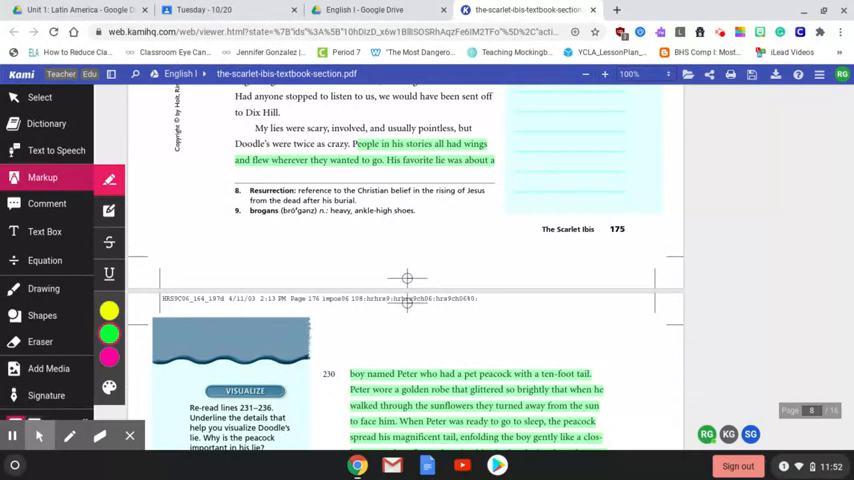
Highlight in green 'That winter we didn't make much progress' through 'one bad cold after another.'
{"action": "scroll", "scroll_direction": "down", "scroll_amount": 3}
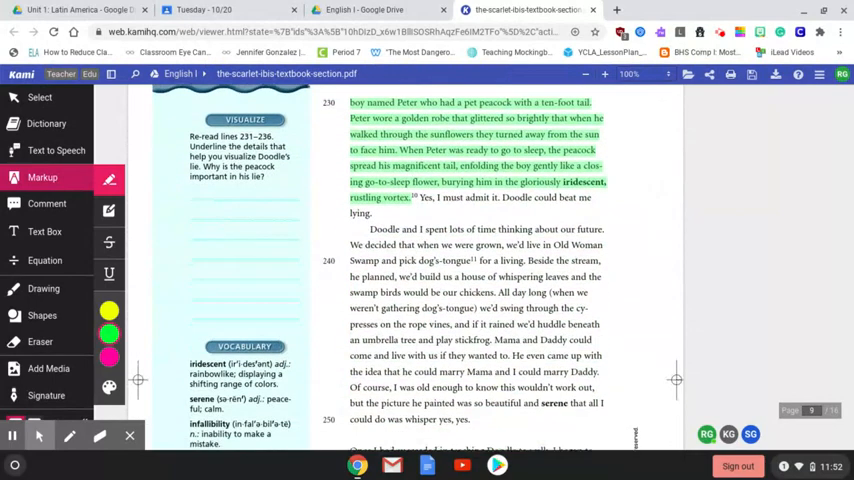
{"action": "scroll", "scroll_direction": "down", "scroll_amount": 3}
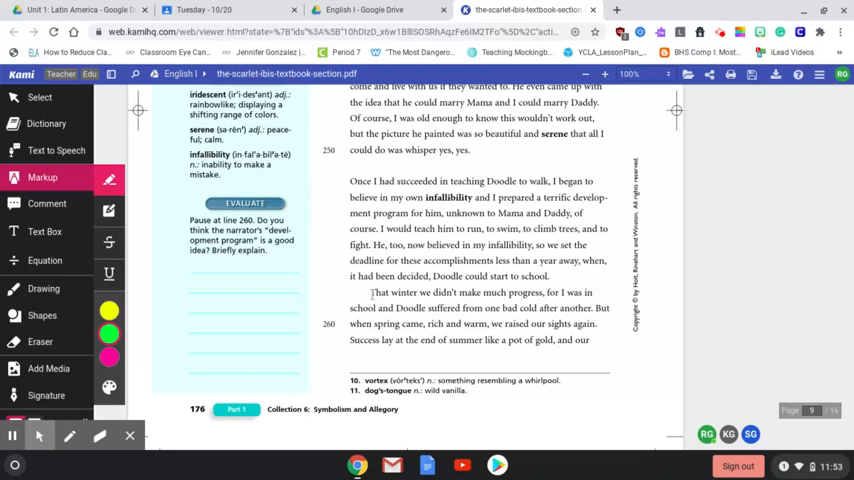
{"action": "double_click", "coordinate": [378, 292]}
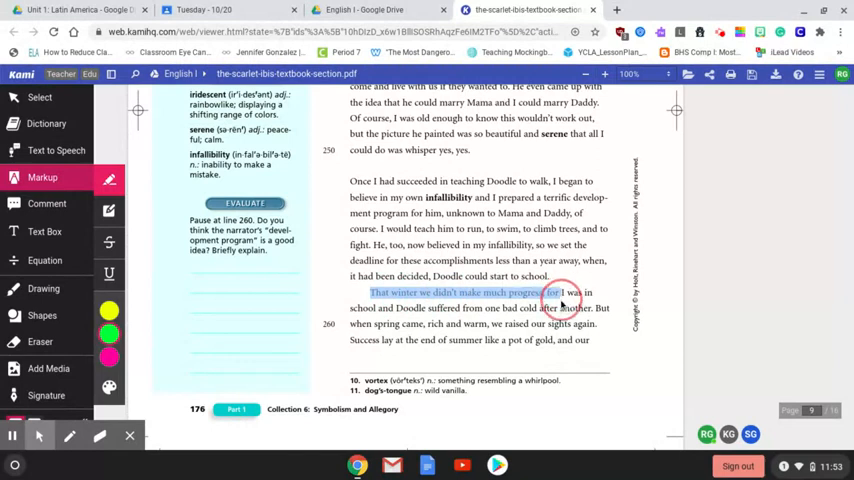
{"action": "left_click_drag", "start_coordinate": [580, 292], "coordinate": [560, 308]}
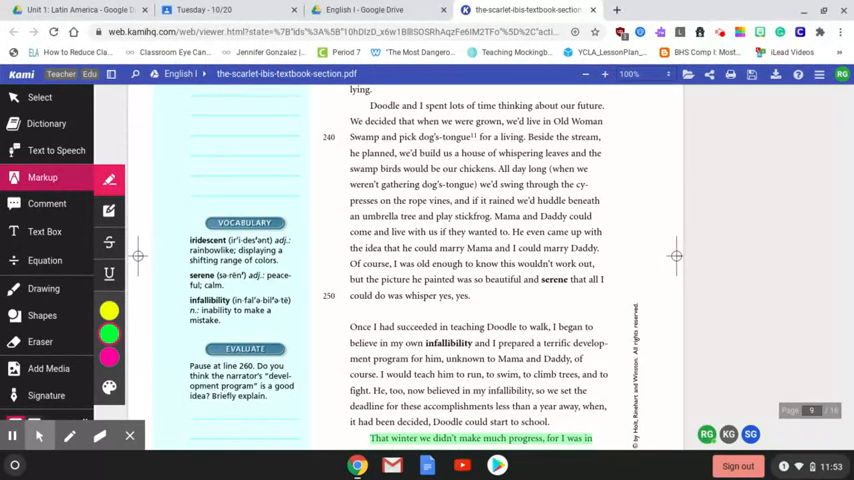
{"action": "scroll", "scroll_direction": "down", "scroll_amount": 3}
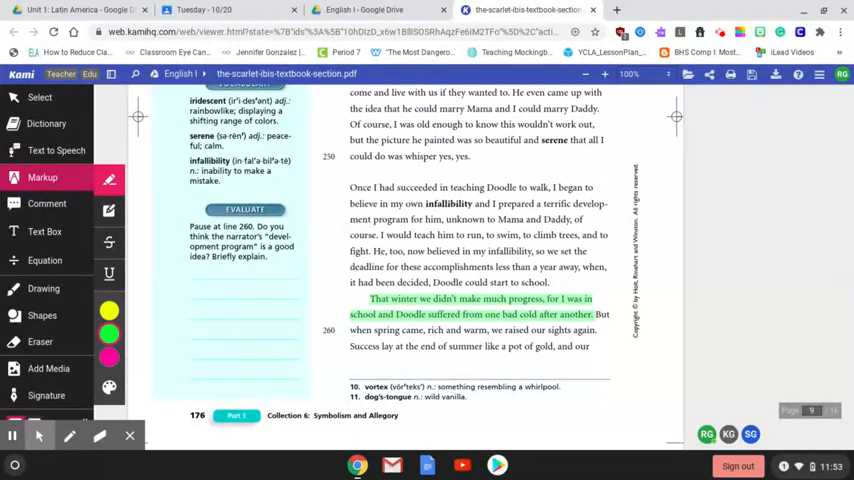
Scroll to the summer of 1918 page and select the start of the blighted-summer passage
{"action": "scroll", "scroll_direction": "down", "scroll_amount": 3}
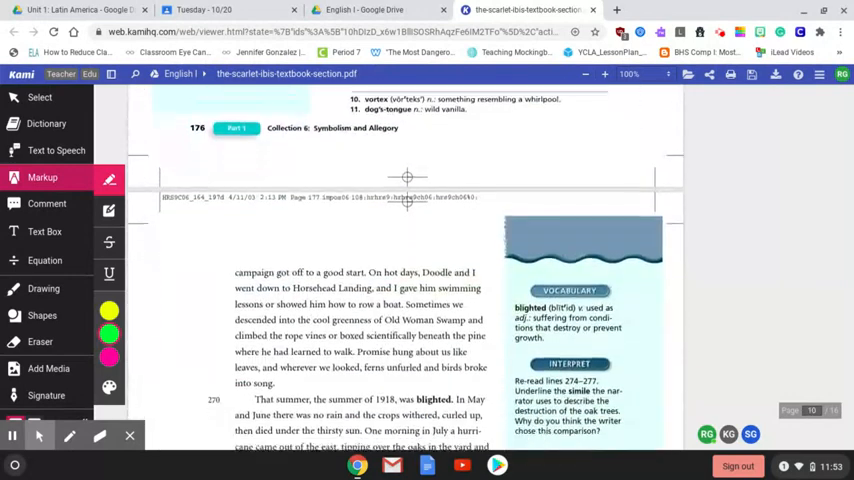
{"action": "scroll", "scroll_direction": "down", "scroll_amount": 3}
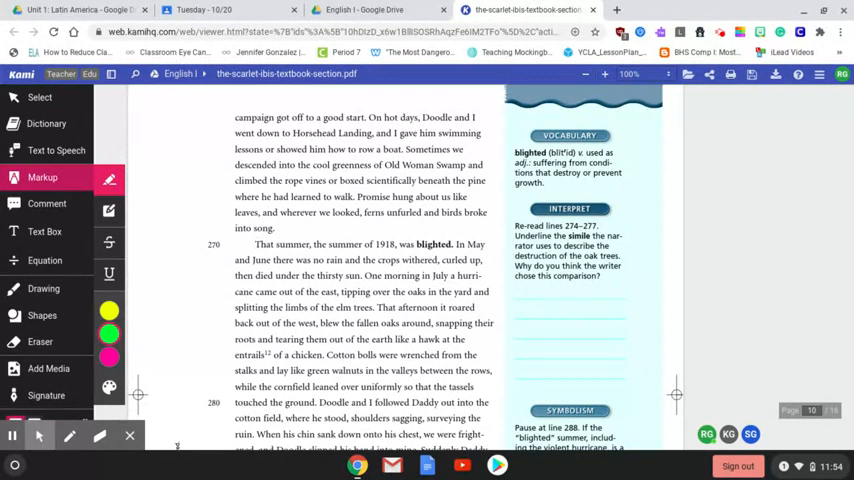
{"action": "left_click_drag", "start_coordinate": [256, 244], "coordinate": [364, 244]}
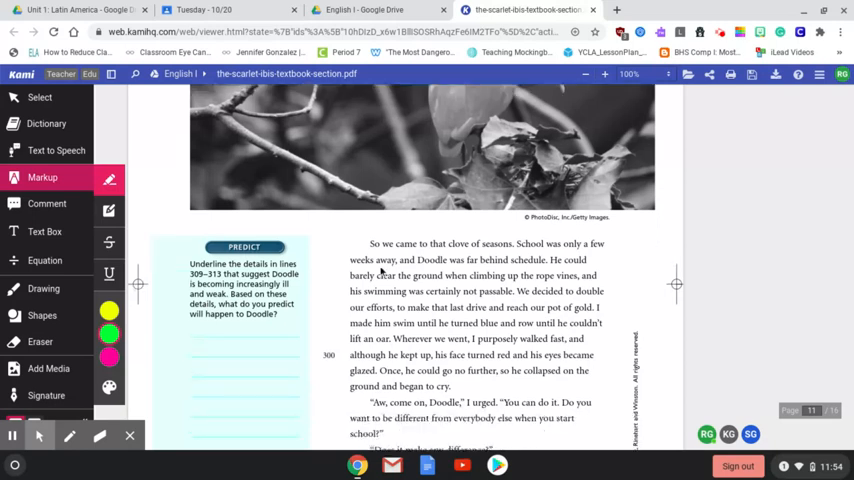
Highlight in green from 'So we came to that clove of seasons' through Brother helping Doodle up
{"action": "left_click_drag", "start_coordinate": [372, 244], "coordinate": [474, 244]}
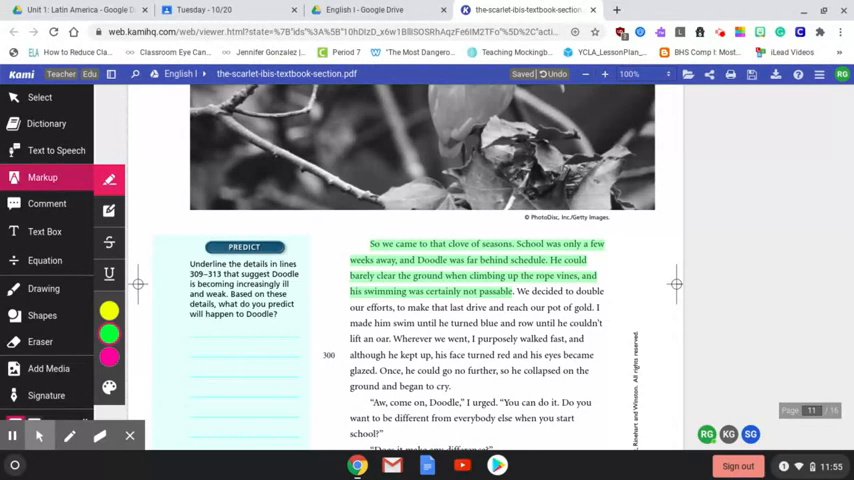
{"action": "scroll", "scroll_direction": "down", "scroll_amount": 3}
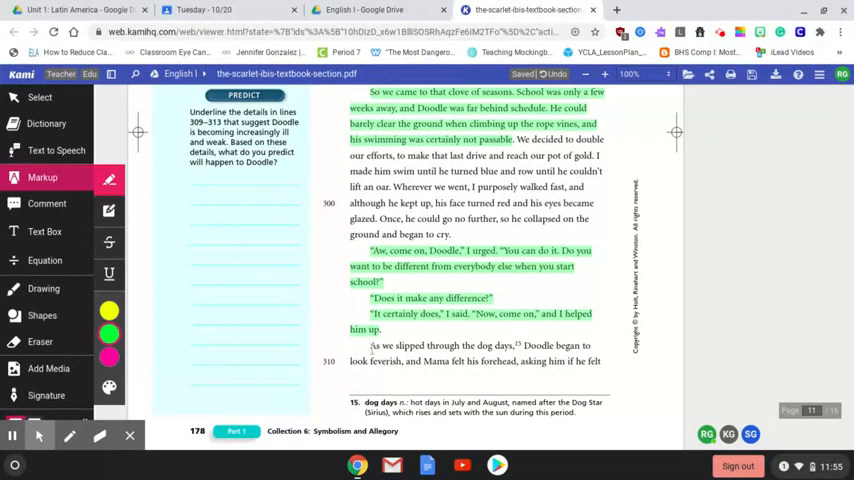
{"action": "left_click", "coordinate": [376, 350]}
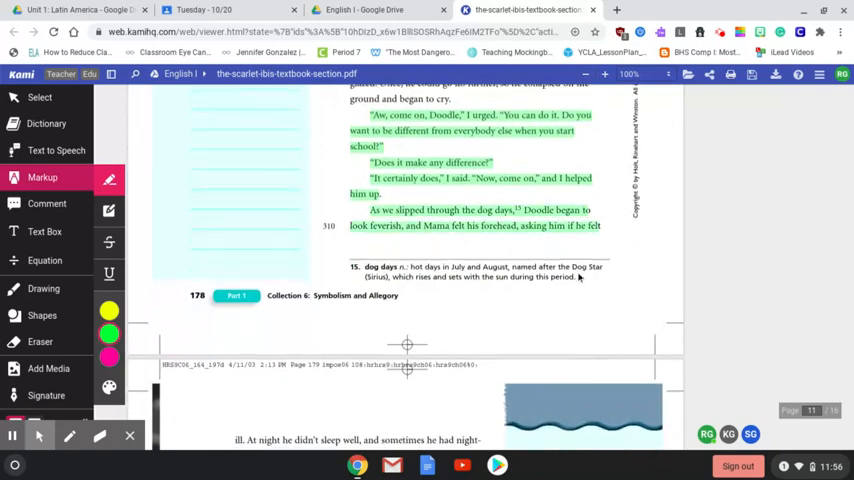
Select the lines about Doodle's nightmares and apply the green highlight
{"action": "scroll", "scroll_direction": "down", "scroll_amount": 3}
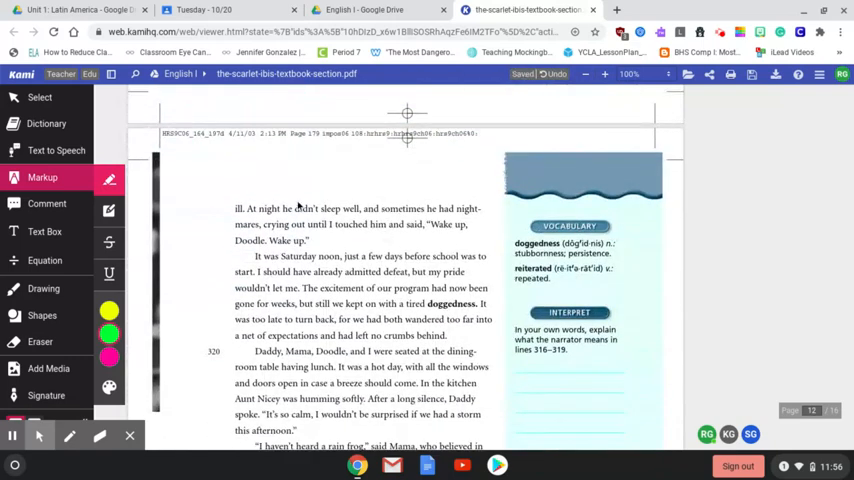
{"action": "left_click_drag", "start_coordinate": [236, 208], "coordinate": [284, 208]}
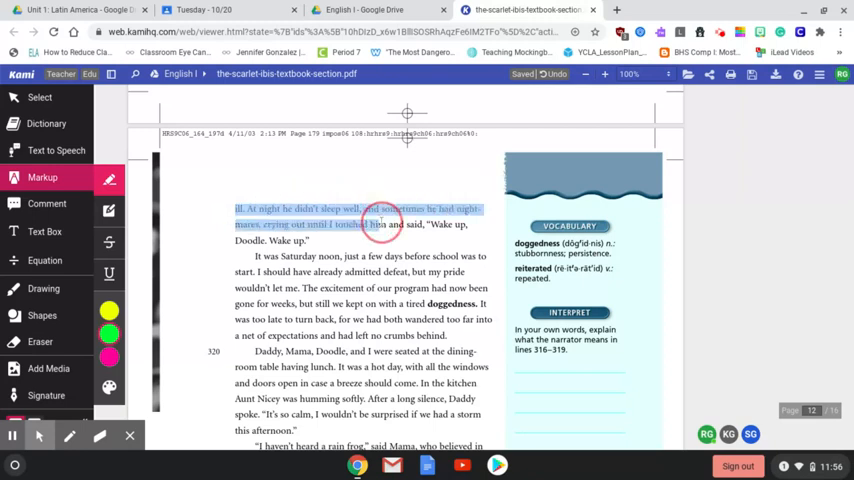
{"action": "left_click", "coordinate": [428, 240]}
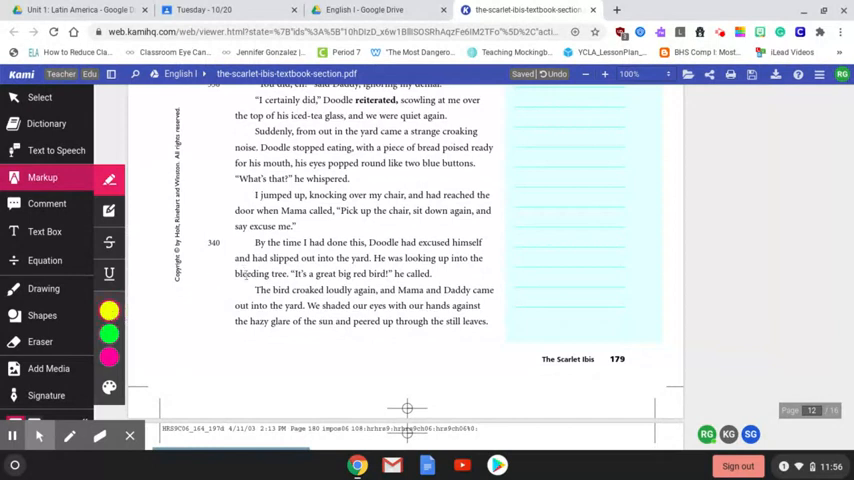
{"action": "mouse_move", "coordinate": [332, 236]}
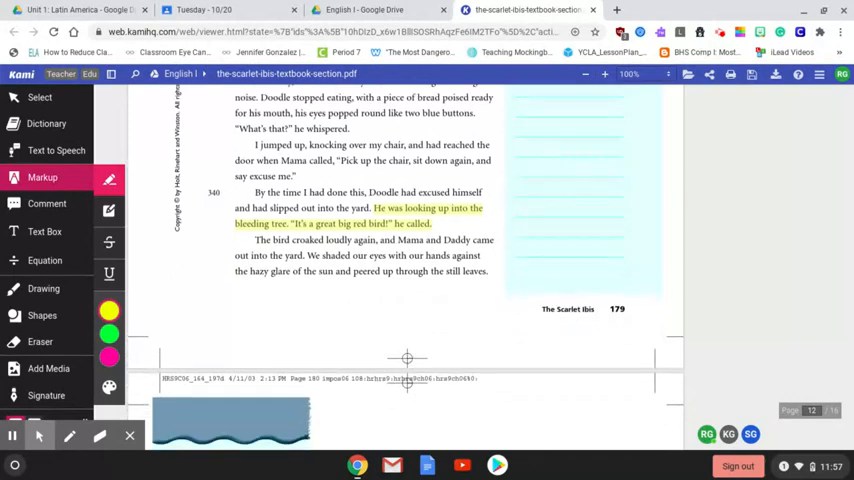
Select the paragraph describing the scarlet-feathered bird on the topmost branch for yellow
{"action": "scroll", "scroll_direction": "down", "scroll_amount": 3}
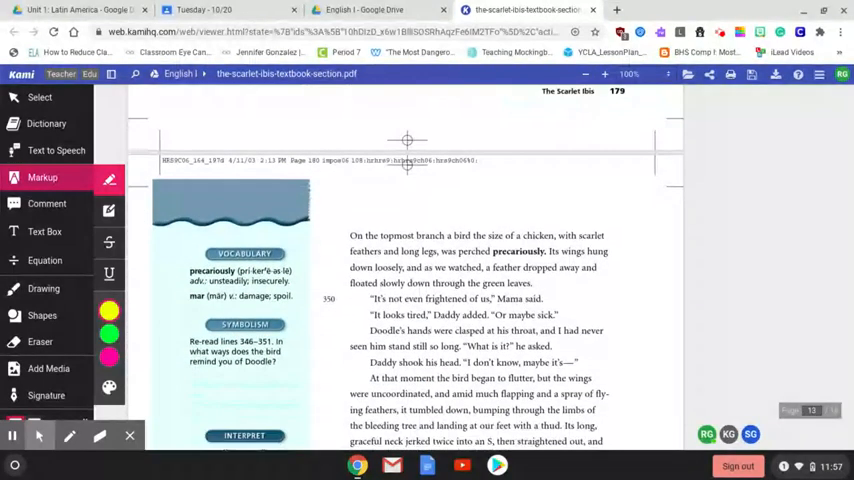
{"action": "scroll", "scroll_direction": "down", "scroll_amount": 3}
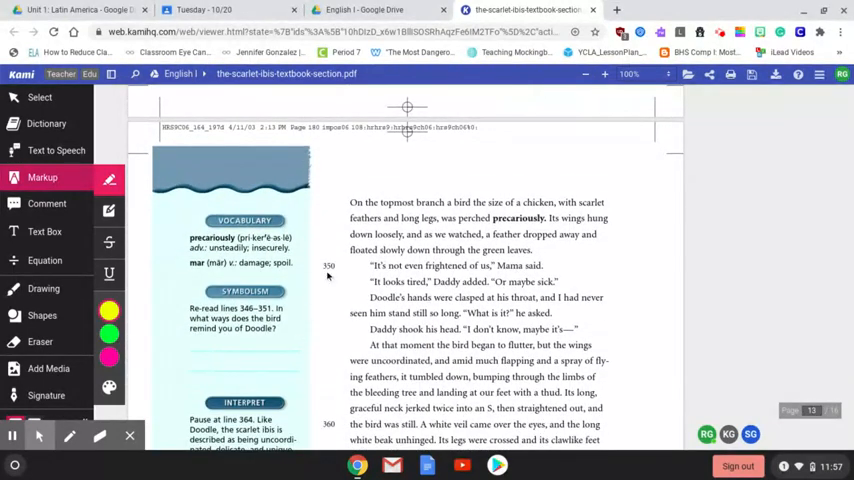
{"action": "left_click_drag", "start_coordinate": [352, 202], "coordinate": [444, 202]}
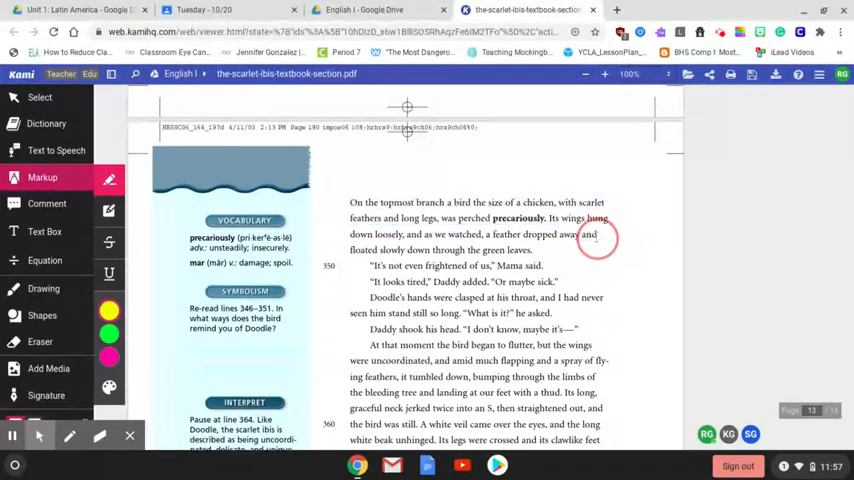
{"action": "left_click_drag", "start_coordinate": [350, 202], "coordinate": [596, 236]}
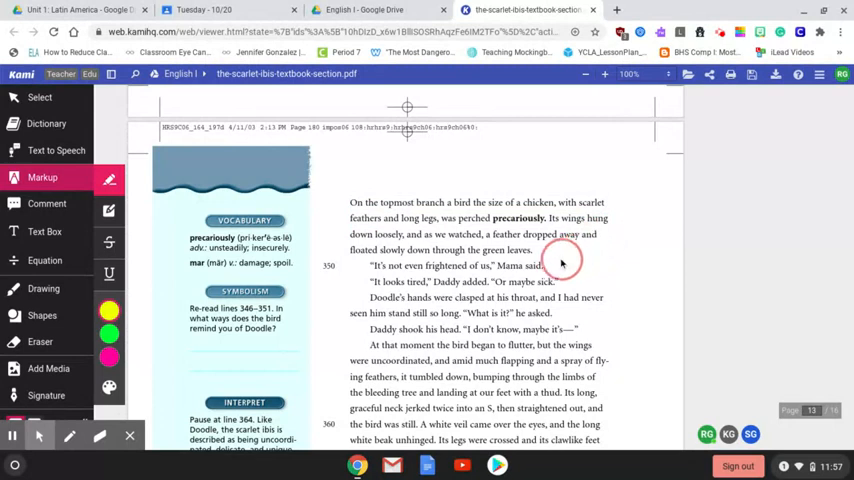
{"action": "left_click_drag", "start_coordinate": [348, 202], "coordinate": [540, 250]}
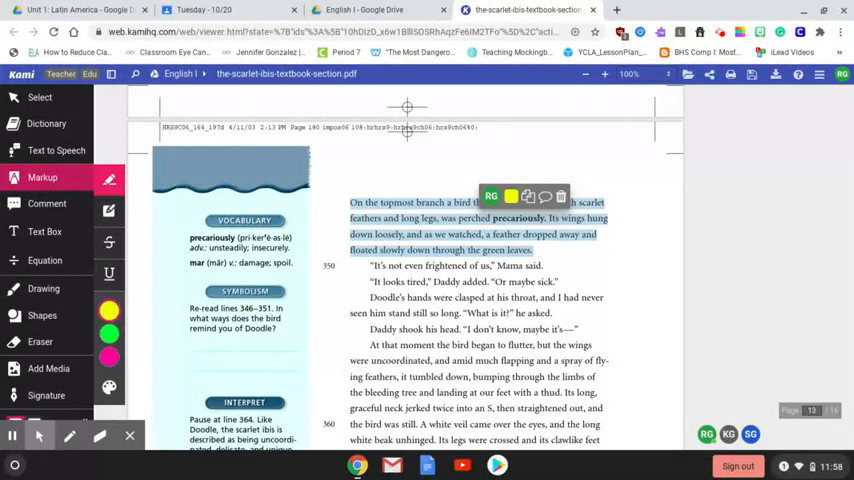
Select the line about Doodle's clasped hands for the green highlight
{"action": "scroll", "scroll_direction": "down", "scroll_amount": 3}
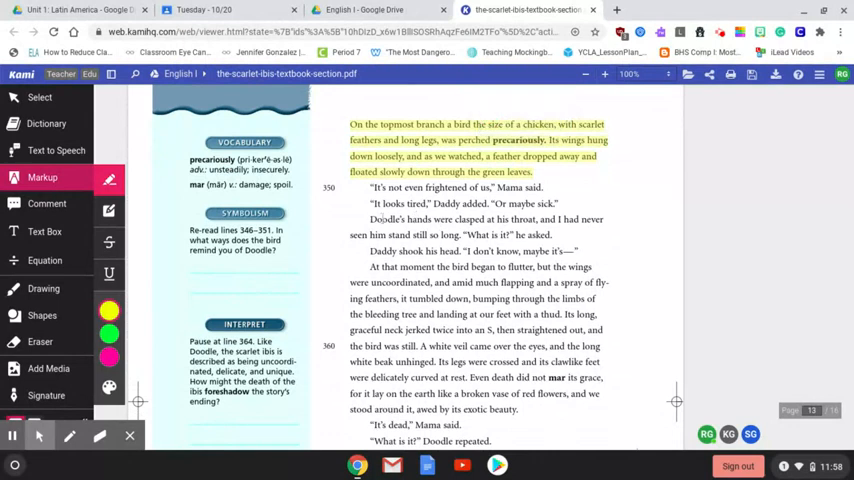
{"action": "left_click_drag", "start_coordinate": [372, 220], "coordinate": [460, 236]}
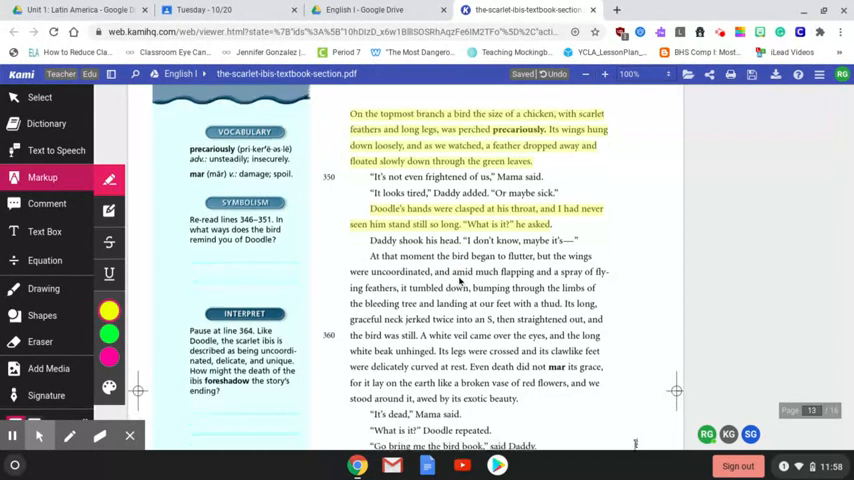
Highlight the bird's fluttering fall and death through 'awed by its exotic beauty' in yellow
{"action": "scroll", "scroll_direction": "down", "scroll_amount": 3}
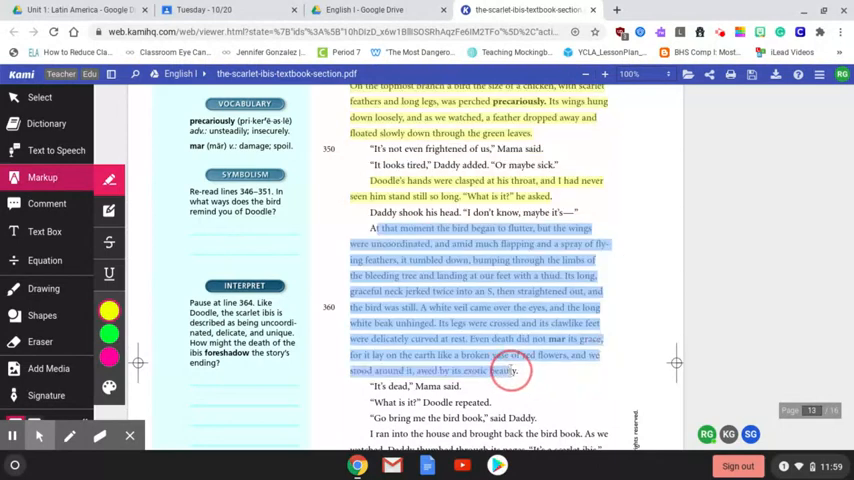
{"action": "left_click", "coordinate": [516, 372]}
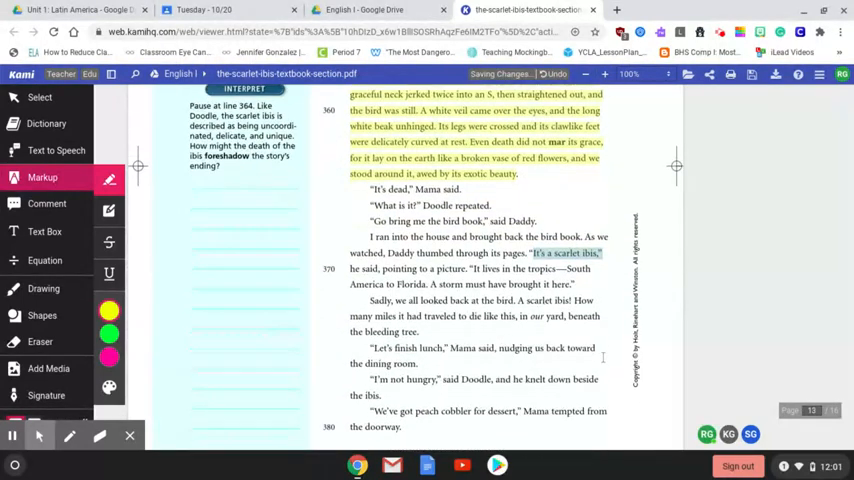
Scroll to the burial scene and highlight Aunt Nicey's 'Dead birds is bad luck' line
{"action": "scroll", "scroll_direction": "down", "scroll_amount": 3}
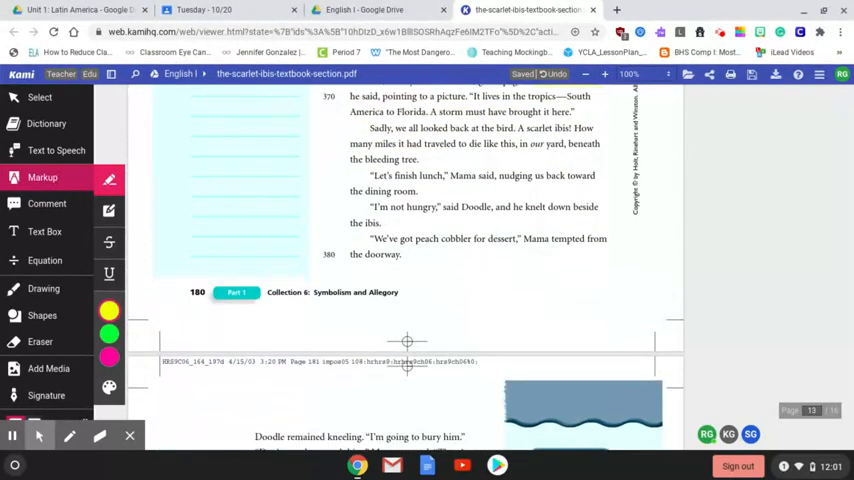
{"action": "scroll", "scroll_direction": "down", "scroll_amount": 3}
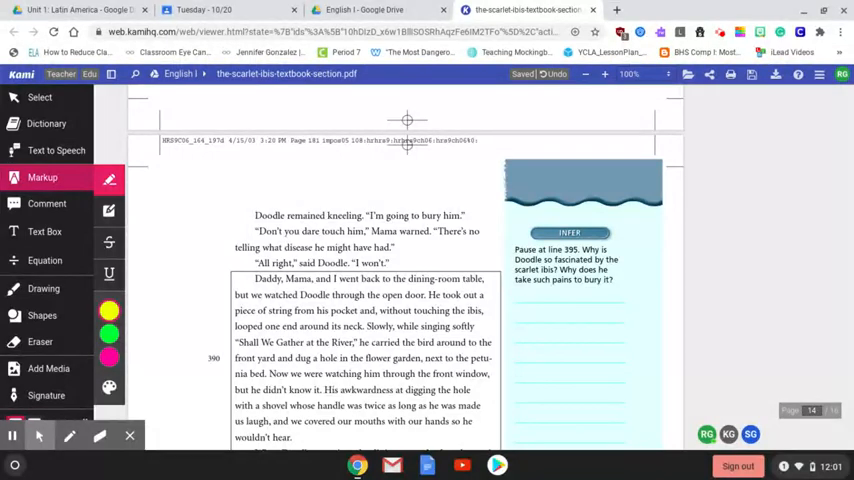
{"action": "scroll", "scroll_direction": "down", "scroll_amount": 3}
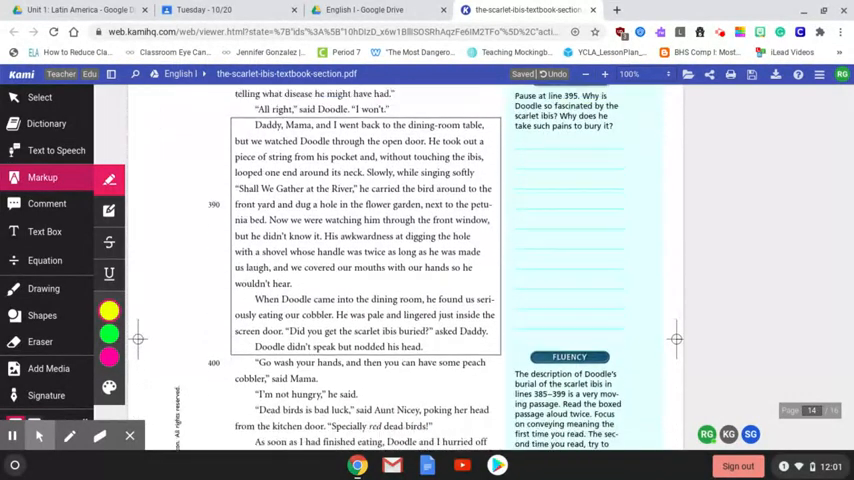
{"action": "scroll", "scroll_direction": "down", "scroll_amount": 3}
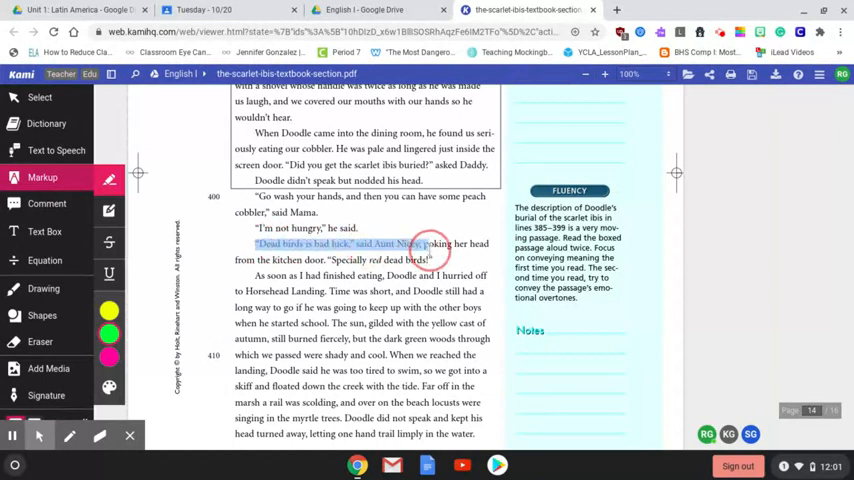
{"action": "left_click_drag", "start_coordinate": [424, 244], "coordinate": [430, 260]}
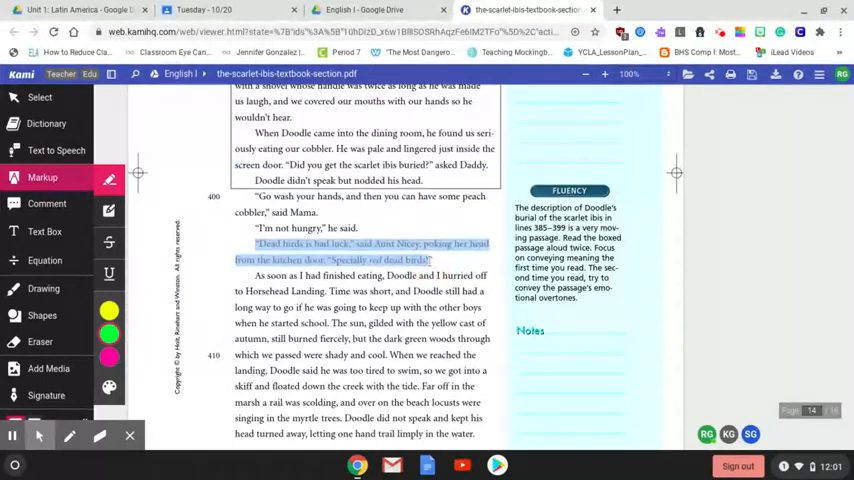
{"action": "scroll", "scroll_direction": "down", "scroll_amount": 3}
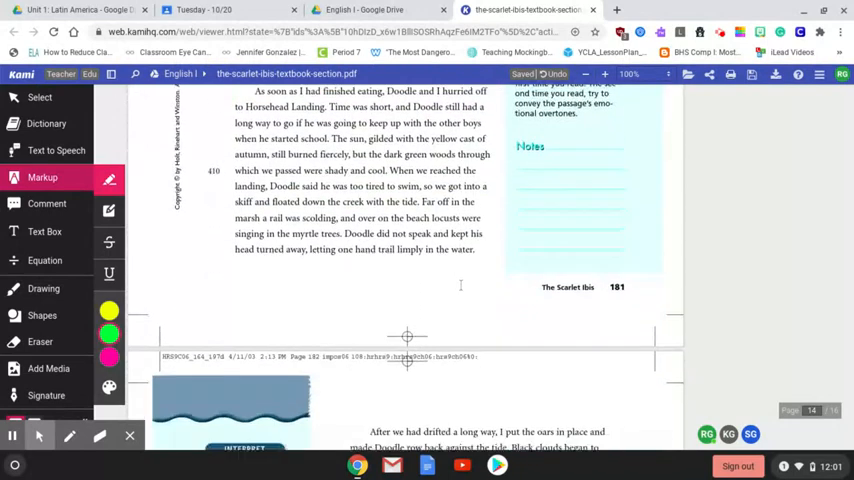
{"action": "scroll", "scroll_direction": "down", "scroll_amount": 3}
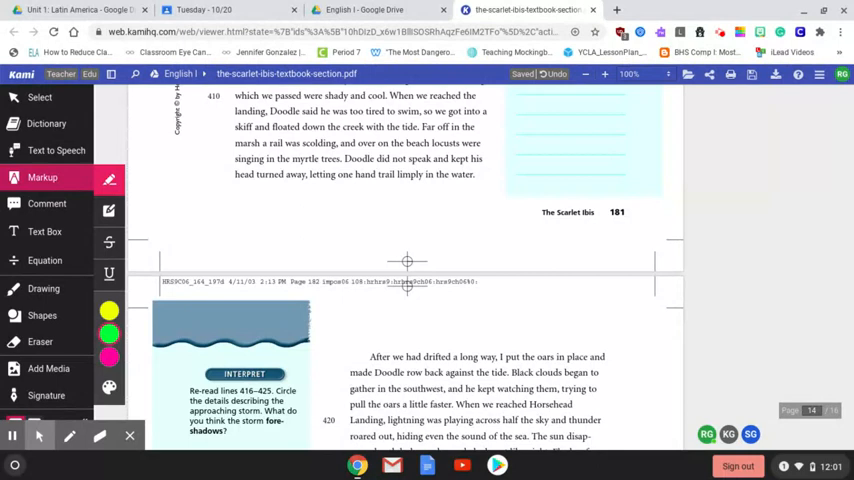
Highlight yellow the sentence where tired, frightened Doodle collapses in the mud, scattering fiddler crabs
{"action": "scroll", "scroll_direction": "down", "scroll_amount": 3}
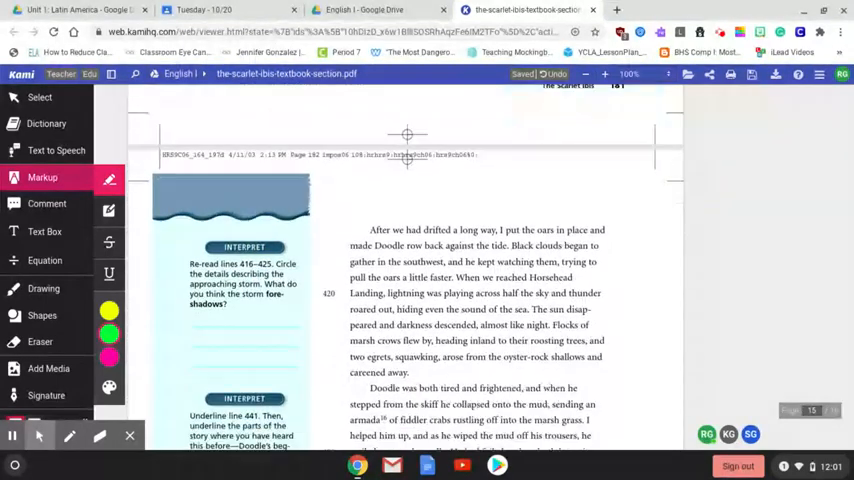
{"action": "scroll", "scroll_direction": "down", "scroll_amount": 3}
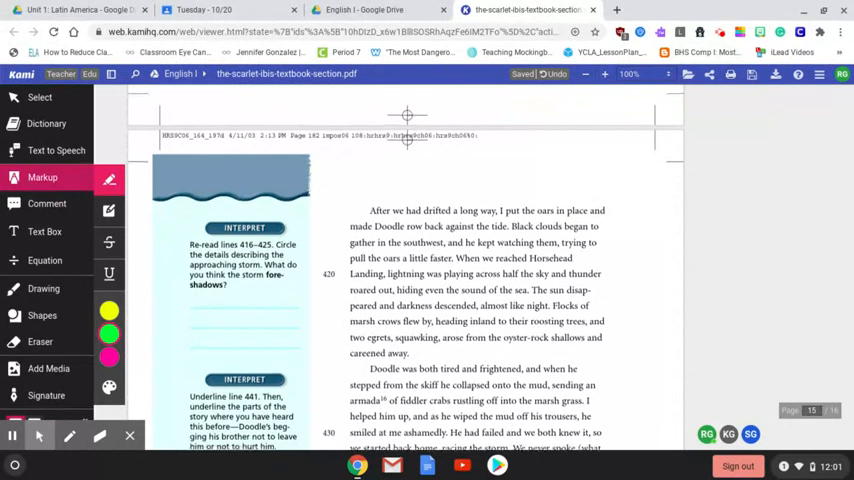
{"action": "scroll", "scroll_direction": "down", "scroll_amount": 3}
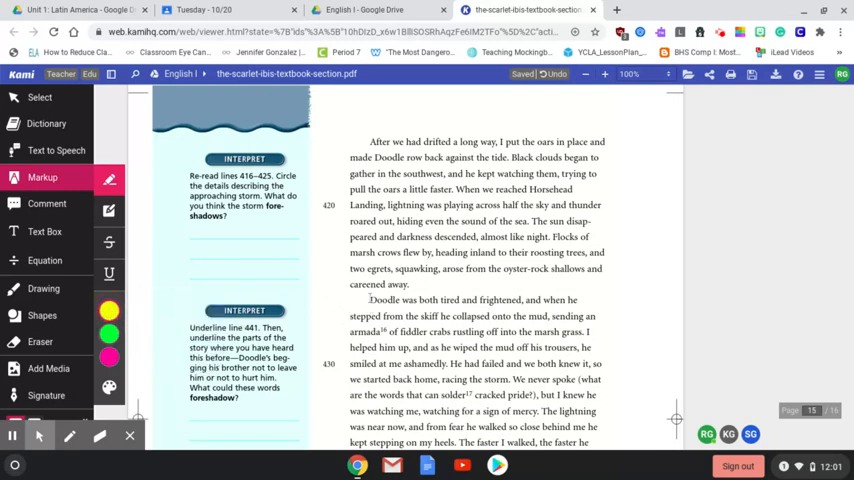
{"action": "left_click_drag", "start_coordinate": [372, 300], "coordinate": [470, 300]}
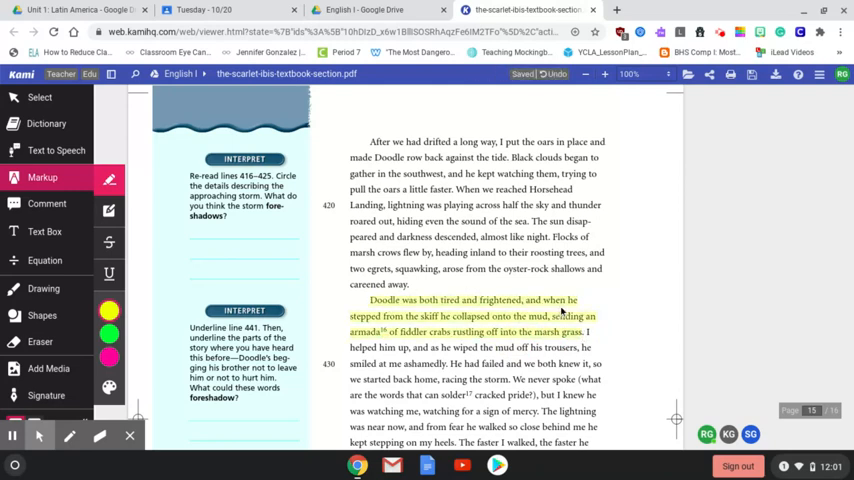
{"action": "scroll", "scroll_direction": "down", "scroll_amount": 3}
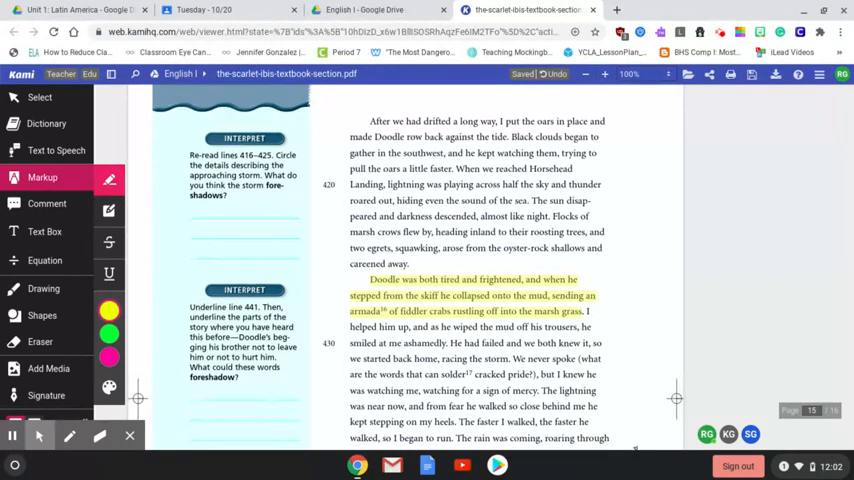
{"action": "scroll", "scroll_direction": "down", "scroll_amount": 3}
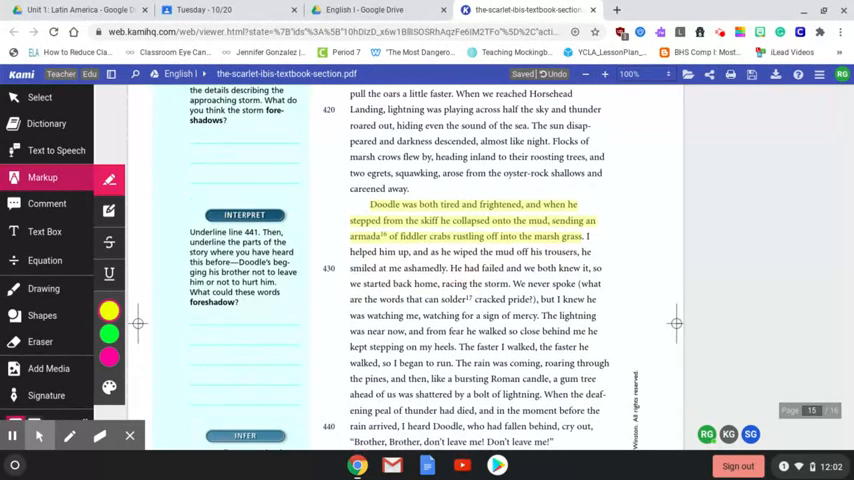
Highlight green Doodle's cry 'Brother, Brother, don't leave me! Don't leave me!'
{"action": "scroll", "scroll_direction": "down", "scroll_amount": 3}
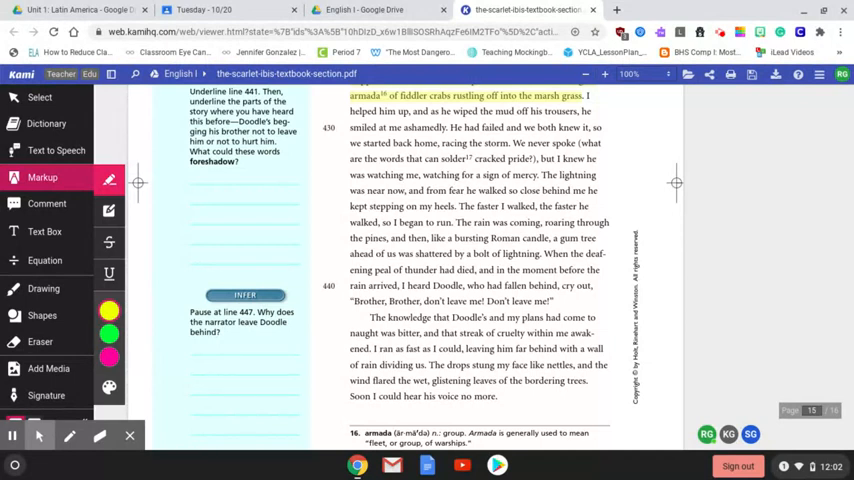
{"action": "mouse_move", "coordinate": [352, 236]}
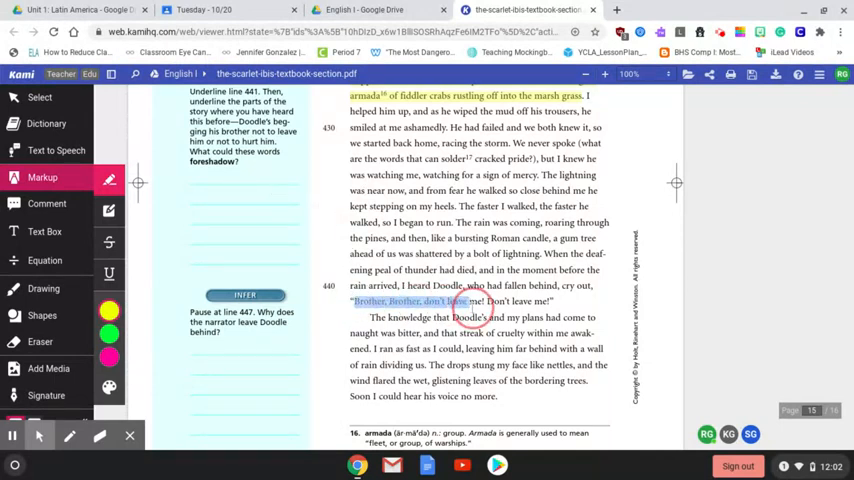
{"action": "left_click_drag", "start_coordinate": [478, 300], "coordinate": [552, 300]}
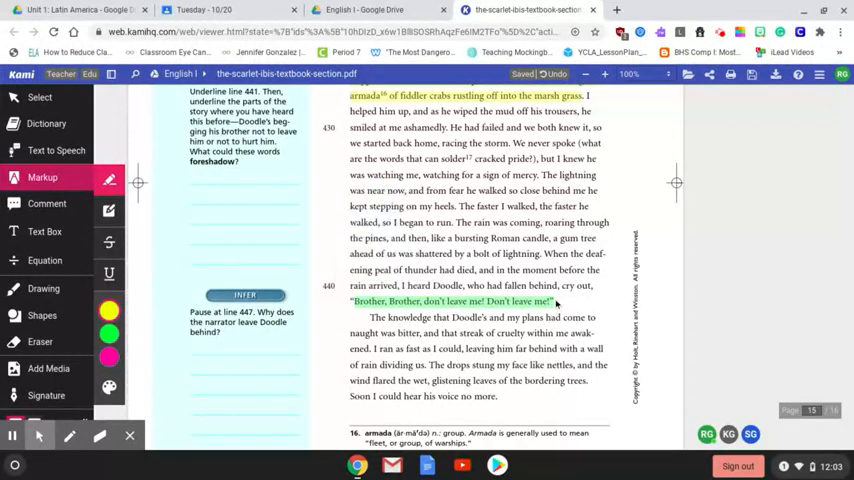
{"action": "mouse_move", "coordinate": [556, 304]}
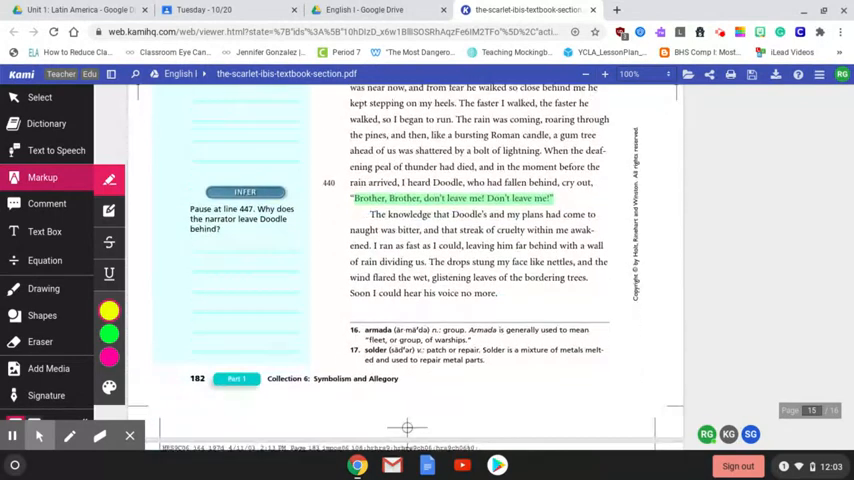
Highlight yellow the phrase 'red nightshade bush' on the page where Brother finds Doodle
{"action": "scroll", "scroll_direction": "down", "scroll_amount": 3}
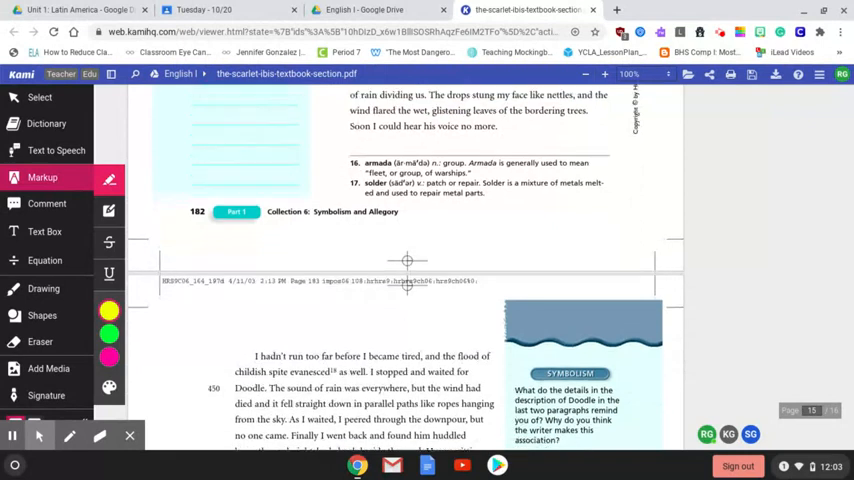
{"action": "scroll", "scroll_direction": "down", "scroll_amount": 3}
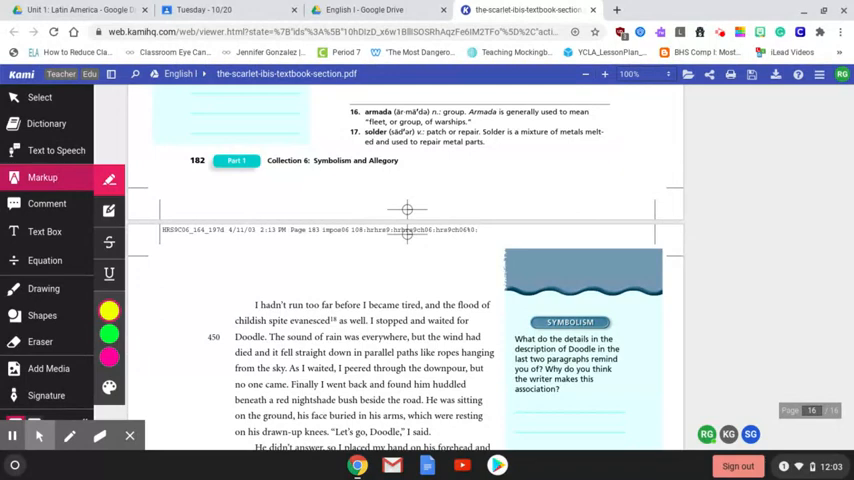
{"action": "mouse_move", "coordinate": [498, 352]}
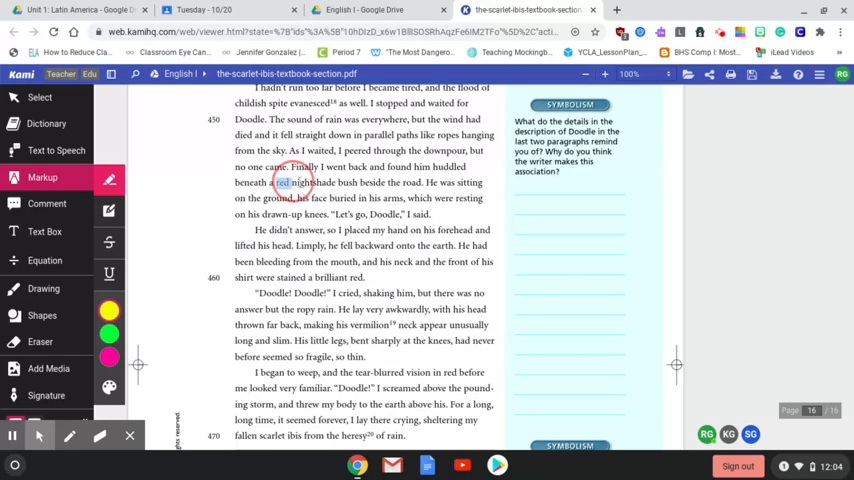
{"action": "left_click_drag", "start_coordinate": [282, 182], "coordinate": [370, 182]}
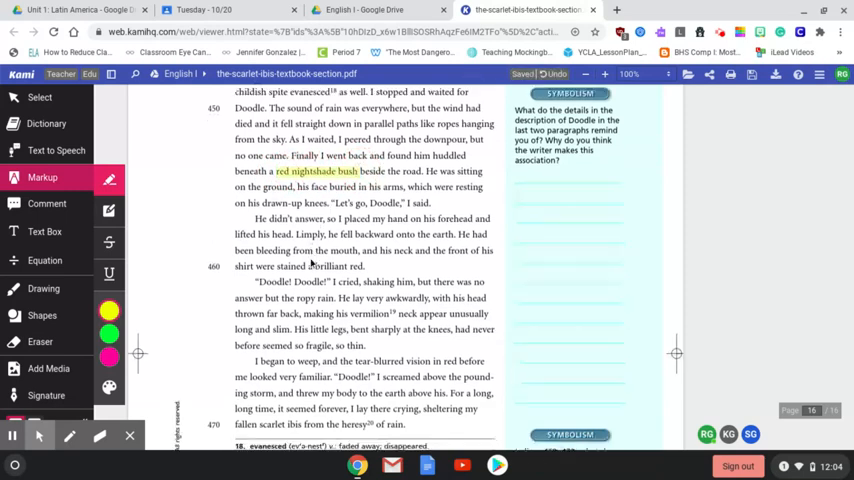
Highlight the passage of Doodle bleeding from the mouth, then the line about sheltering the fallen scarlet ibis
{"action": "scroll", "scroll_direction": "down", "scroll_amount": 3}
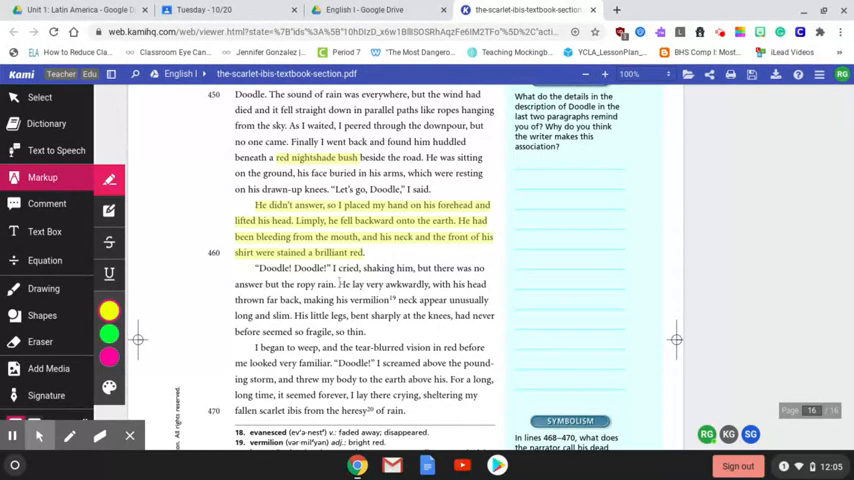
{"action": "left_click_drag", "start_coordinate": [340, 284], "coordinate": [470, 284]}
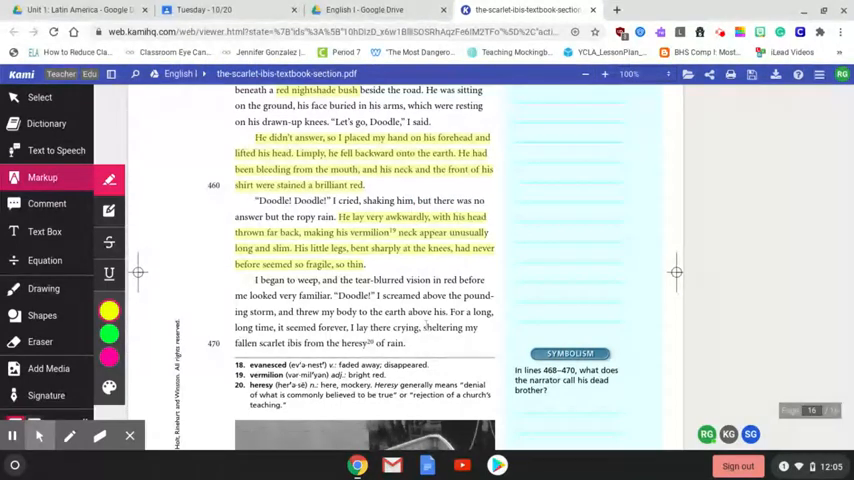
{"action": "left_click_drag", "start_coordinate": [234, 90], "coordinate": [470, 342]}
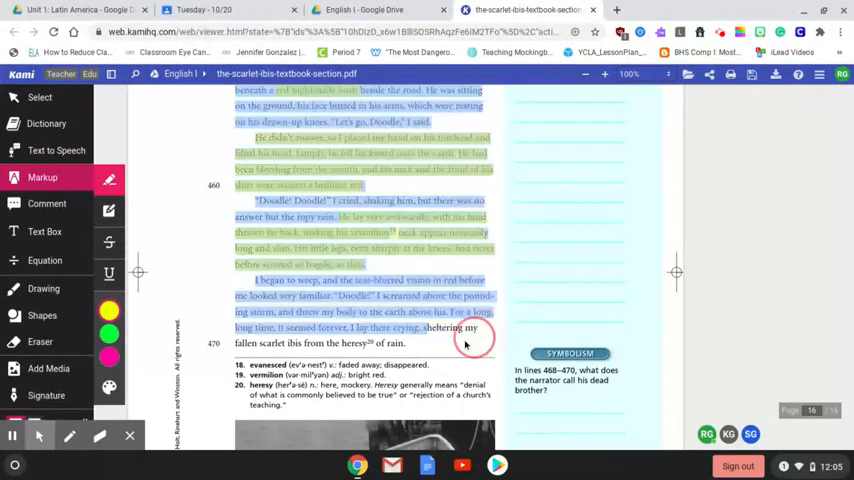